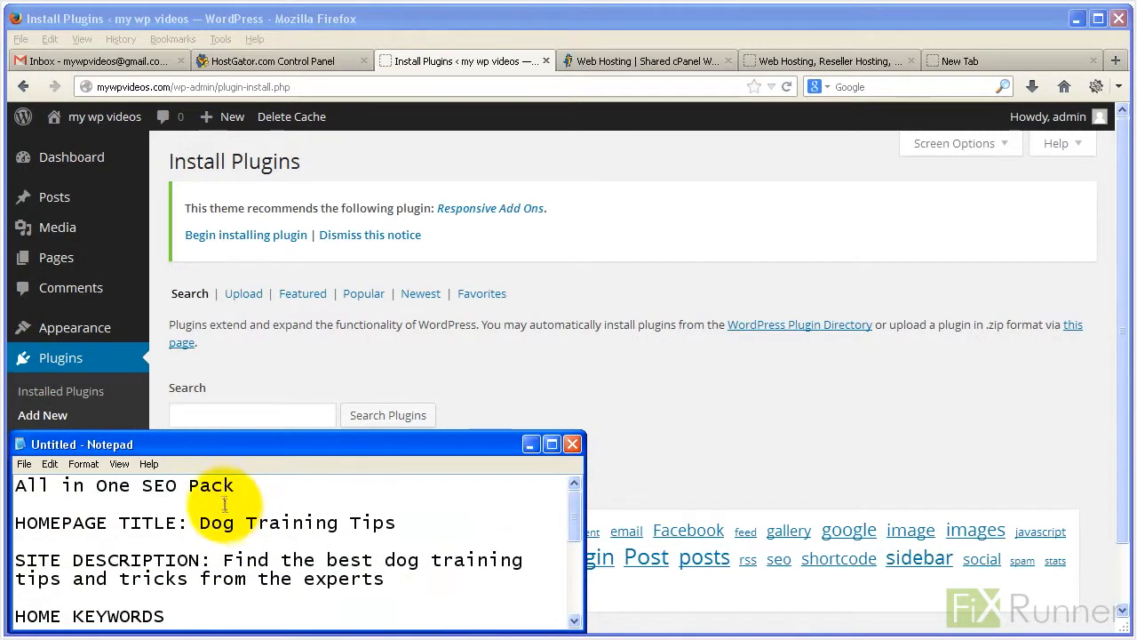
- Copy 'All in One SEO Pack' from the notes and search the plugin directory for it
triple_click(124, 485)
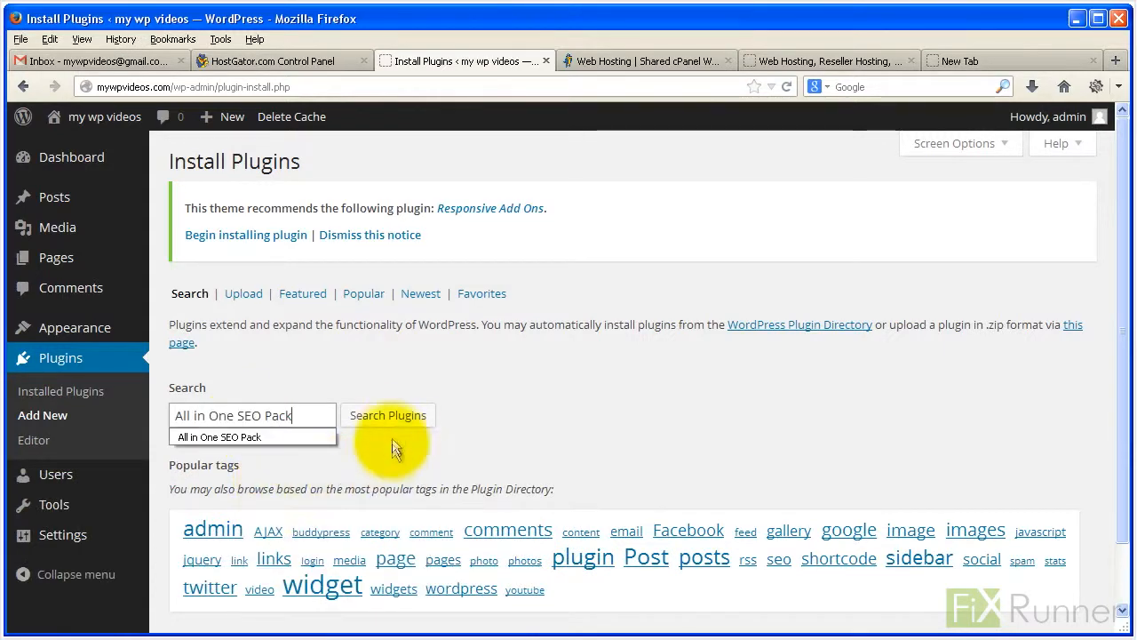
click(387, 415)
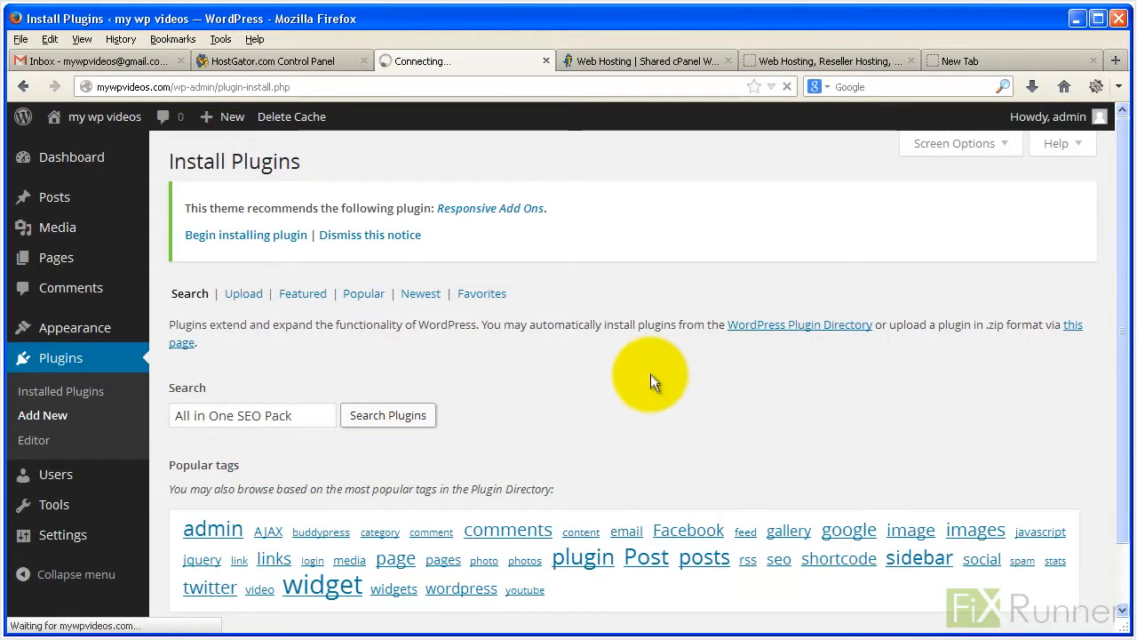
click(387, 415)
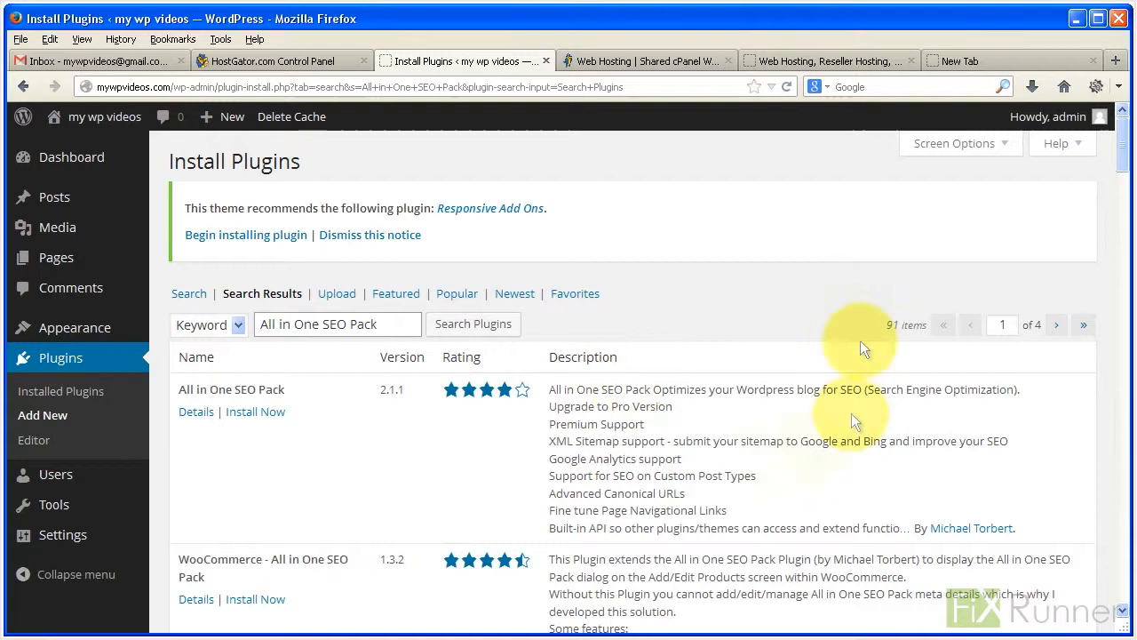
mouse_move(244, 404)
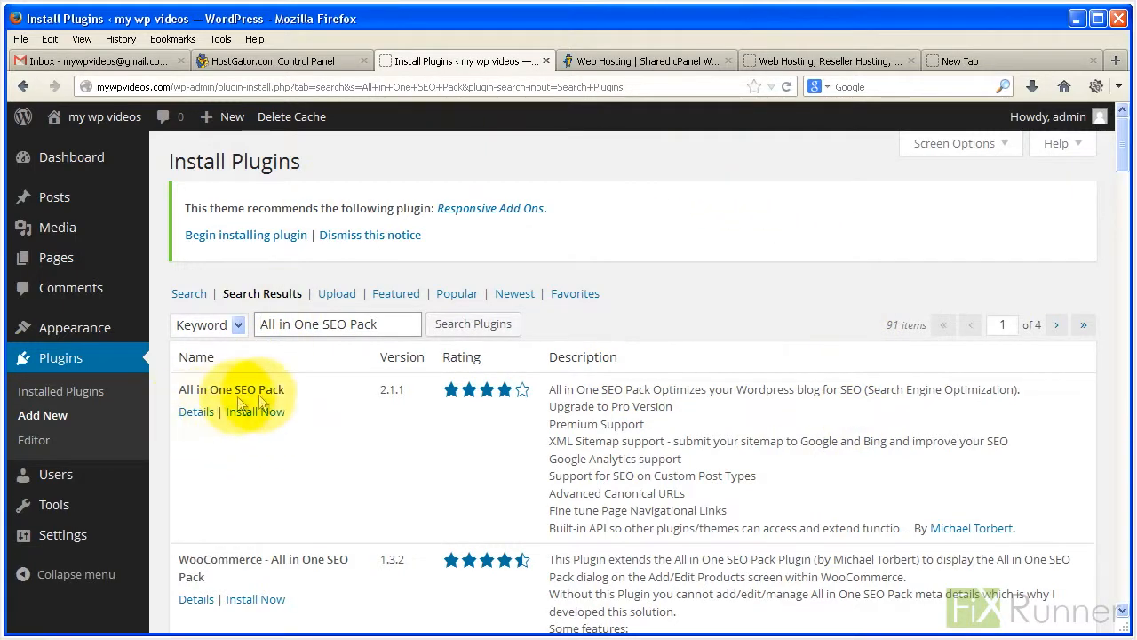
- Install All in One SEO Pack 2.1.1 and confirm the installation prompt
click(255, 411)
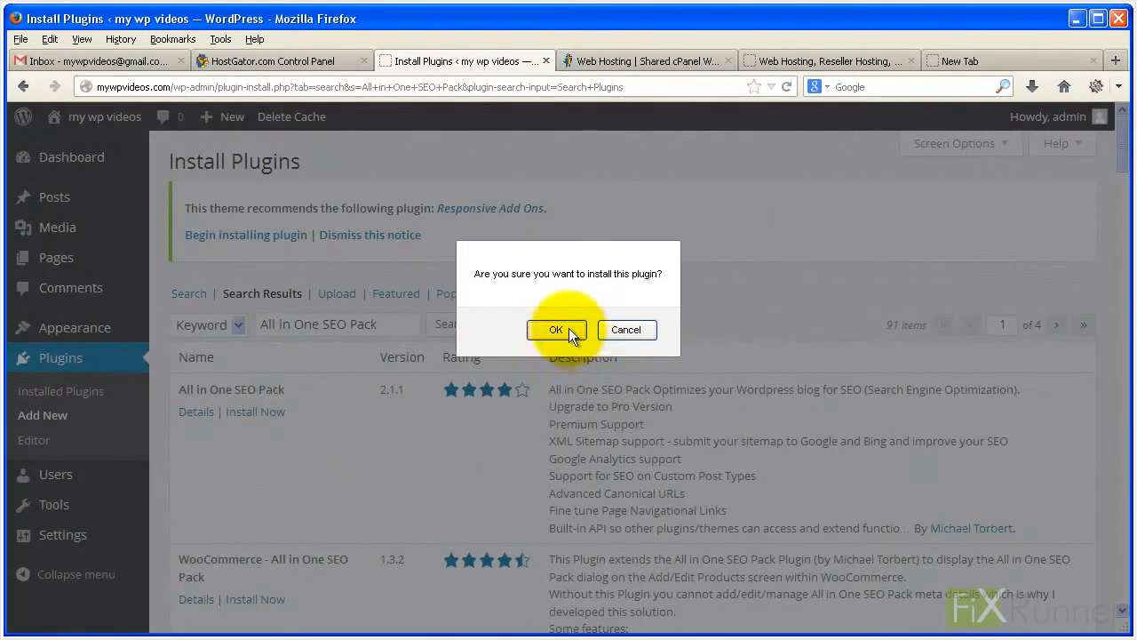
click(555, 329)
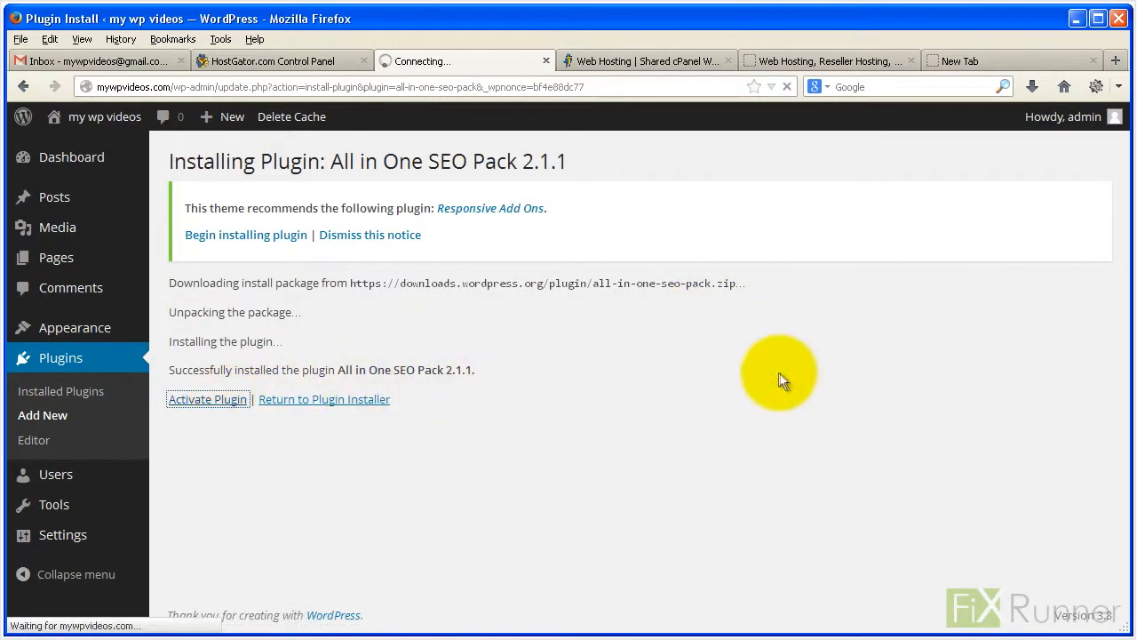
mouse_move(795, 382)
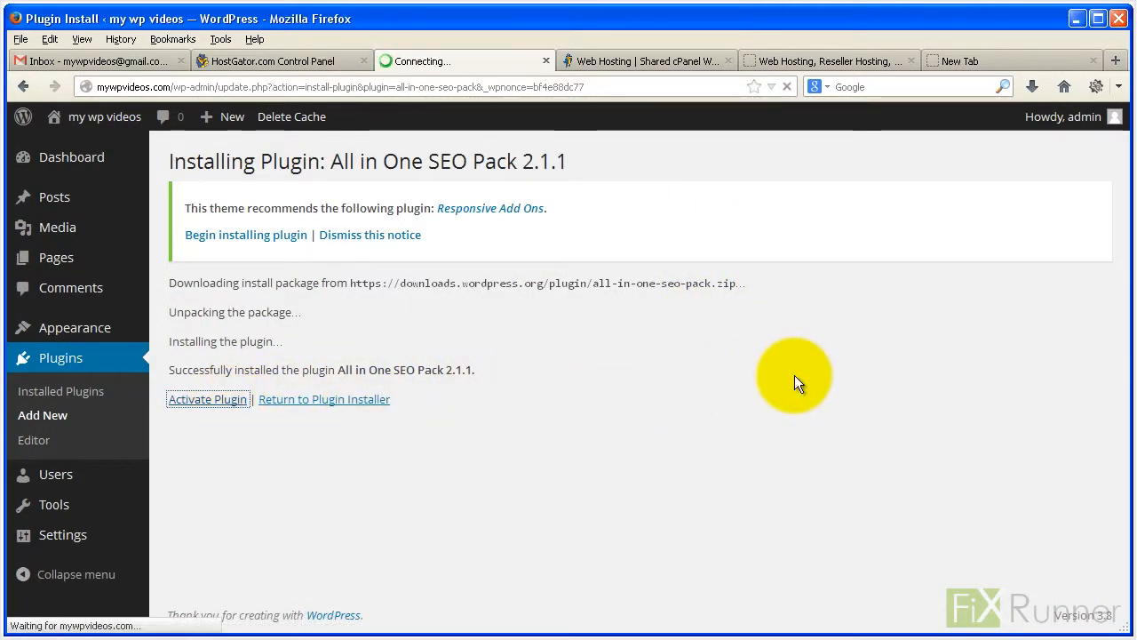
- Activate All in One SEO Pack and open its General Settings page
click(207, 399)
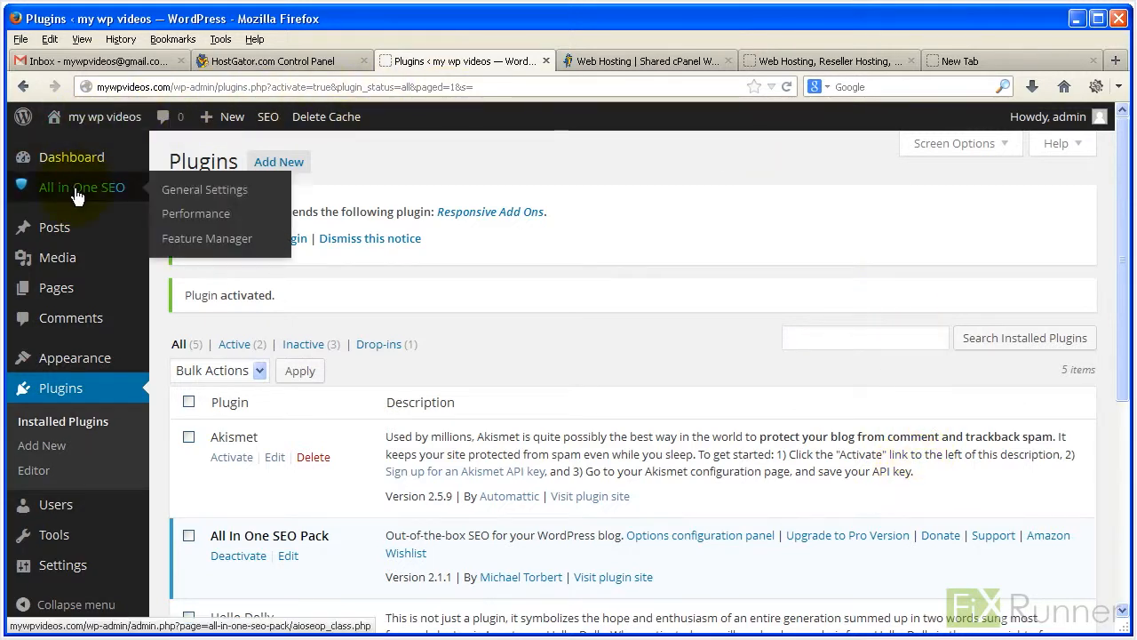
mouse_move(204, 189)
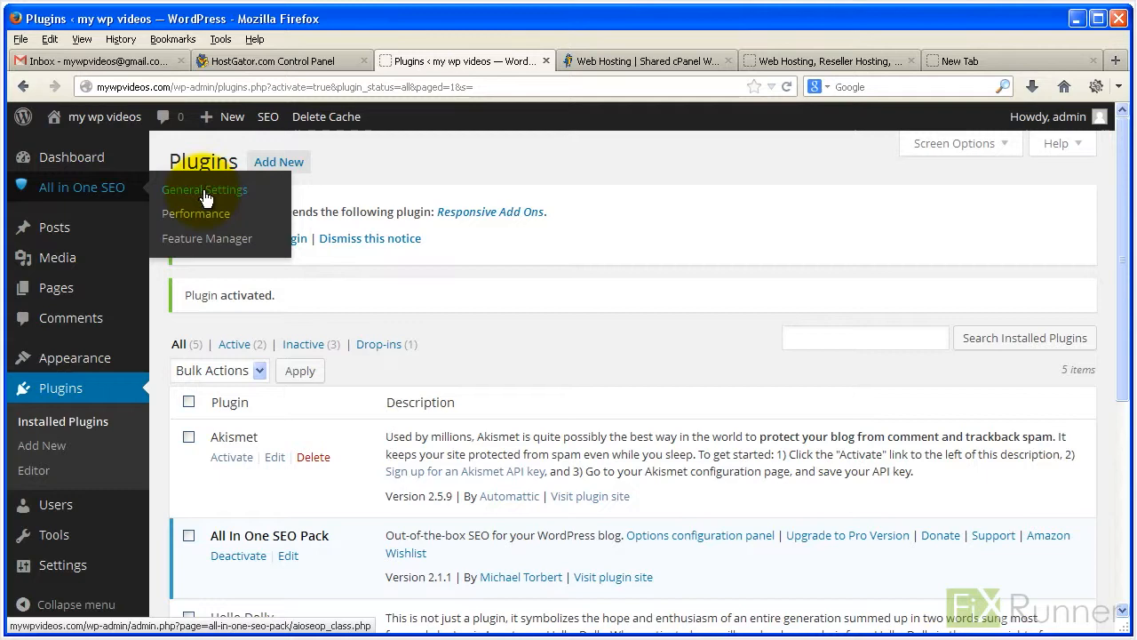
click(204, 189)
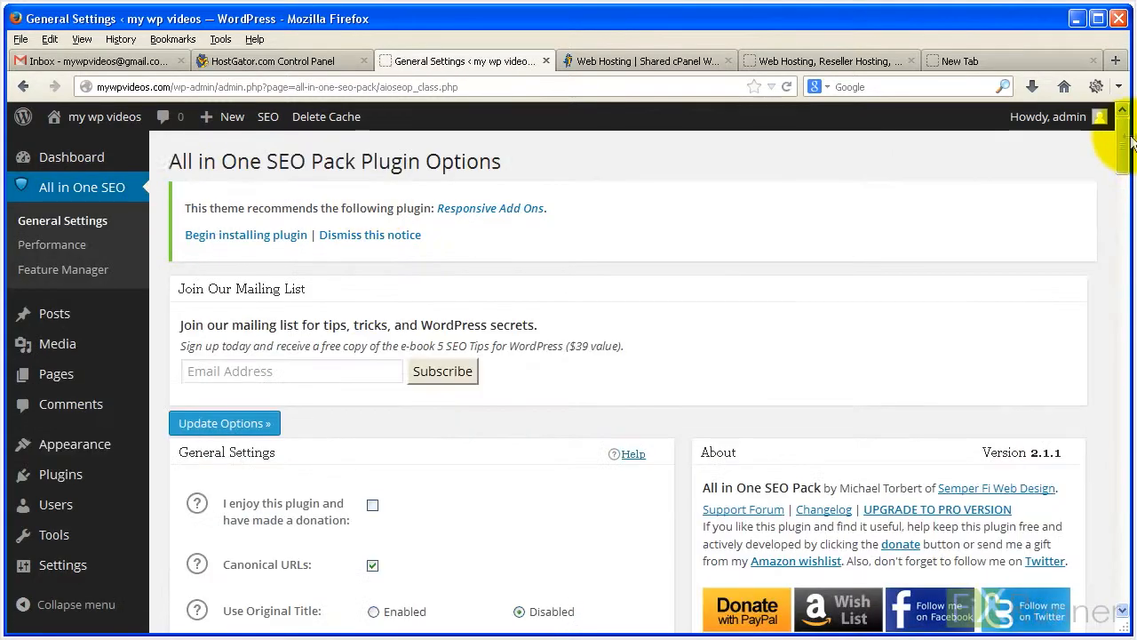
scroll(down, 3)
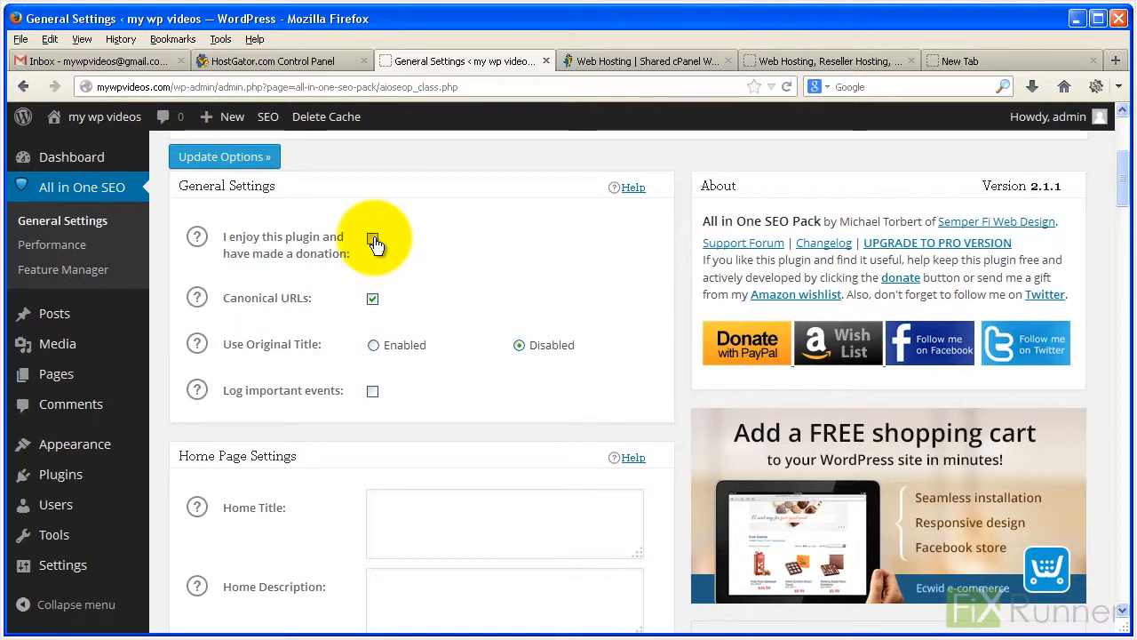
click(373, 242)
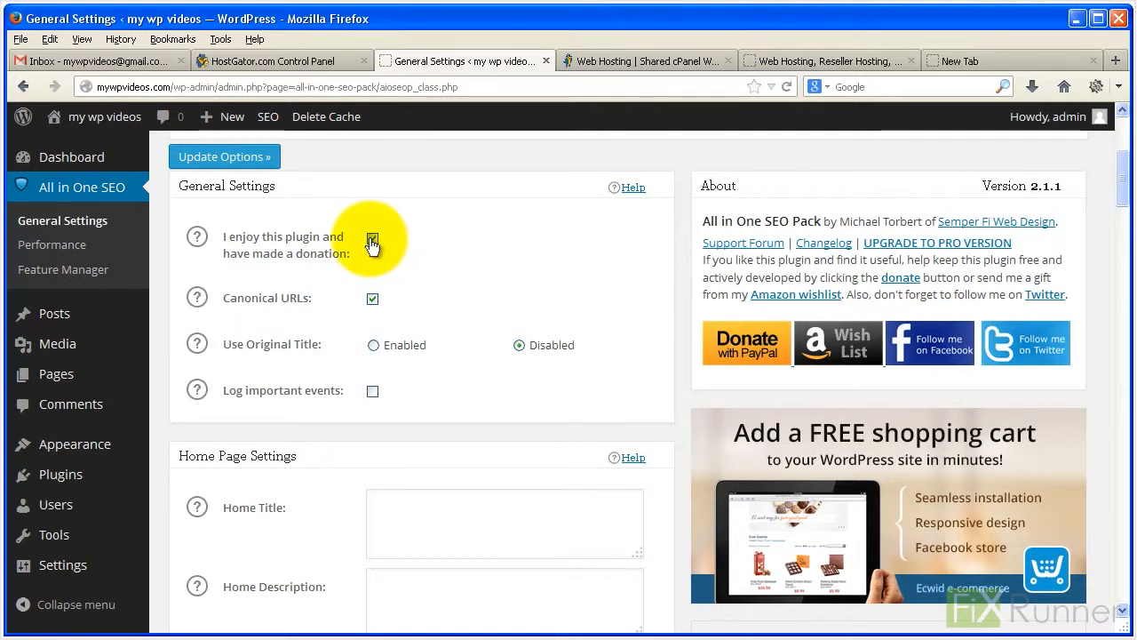
click(371, 238)
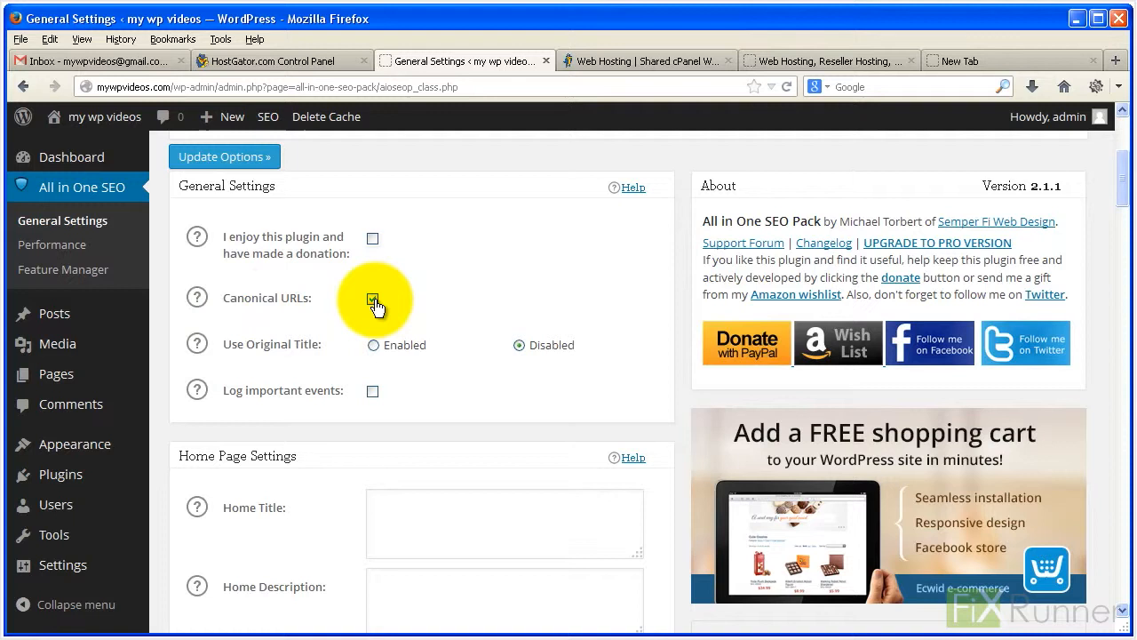
click(373, 298)
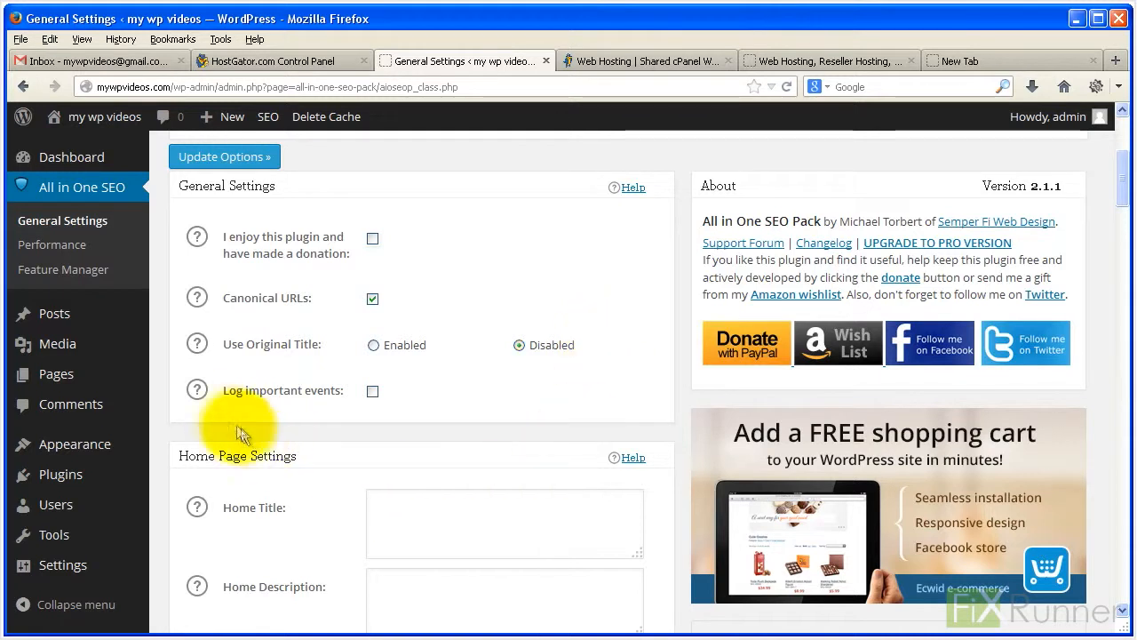
mouse_move(354, 395)
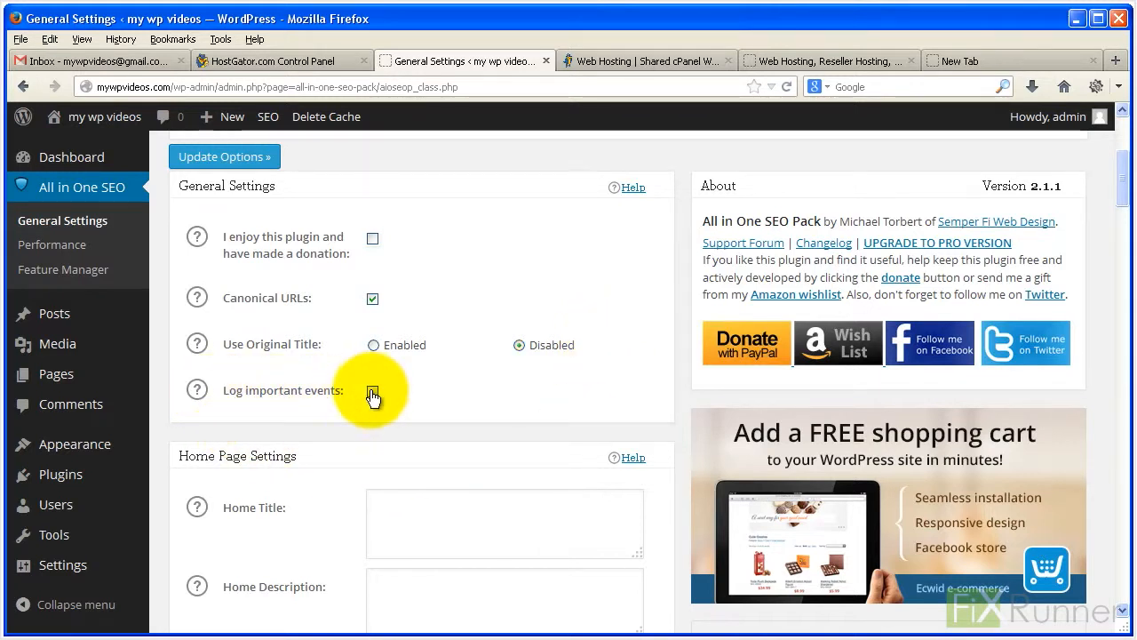
scroll(down, 3)
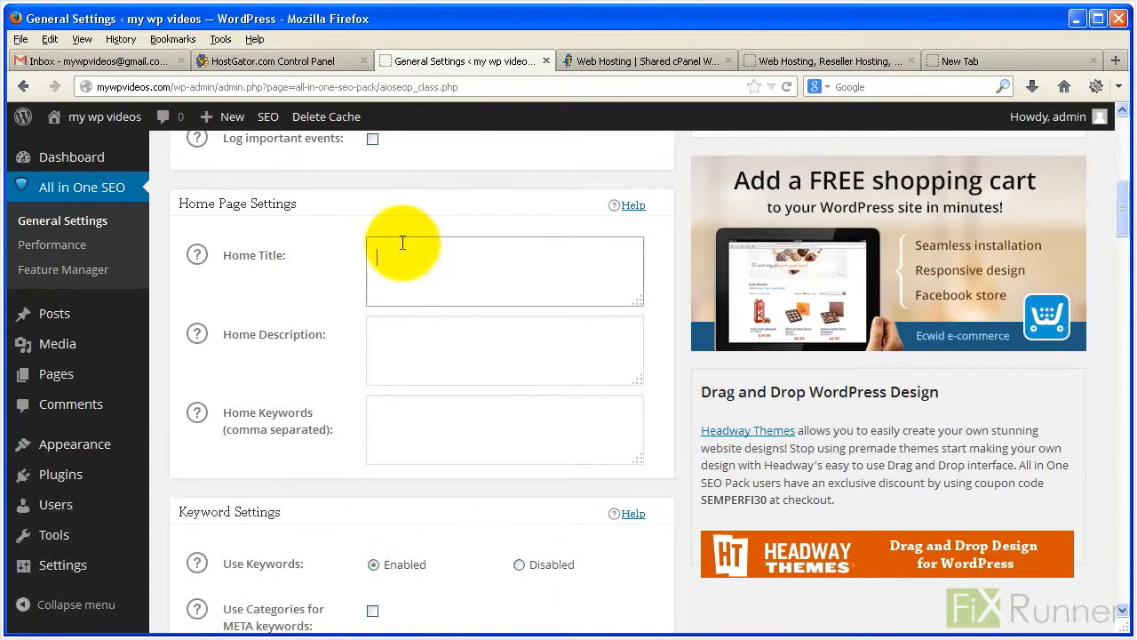
- Enter home title 'Dog Training Tips', paste the description, and fill in the keywords
text(Dog Training Tips)
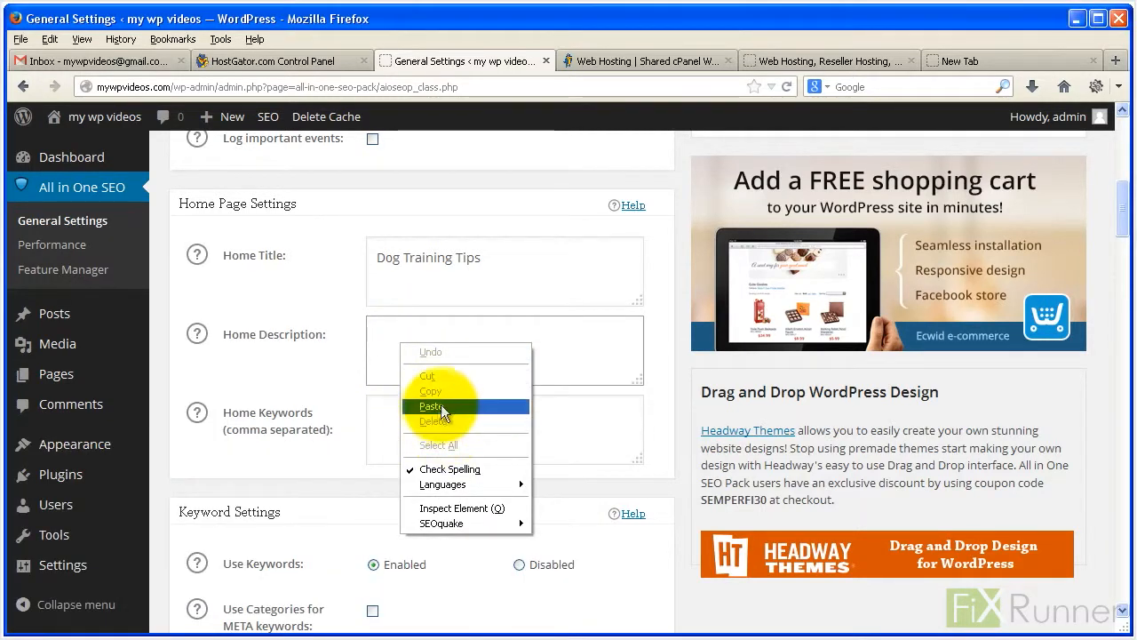
click(431, 406)
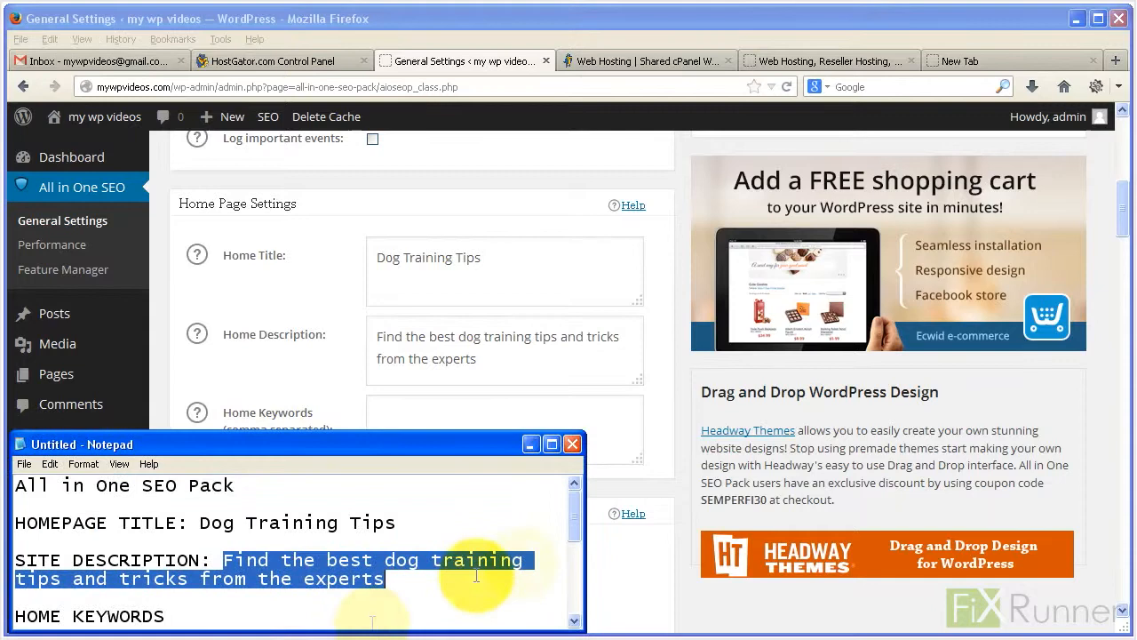
scroll(down, 3)
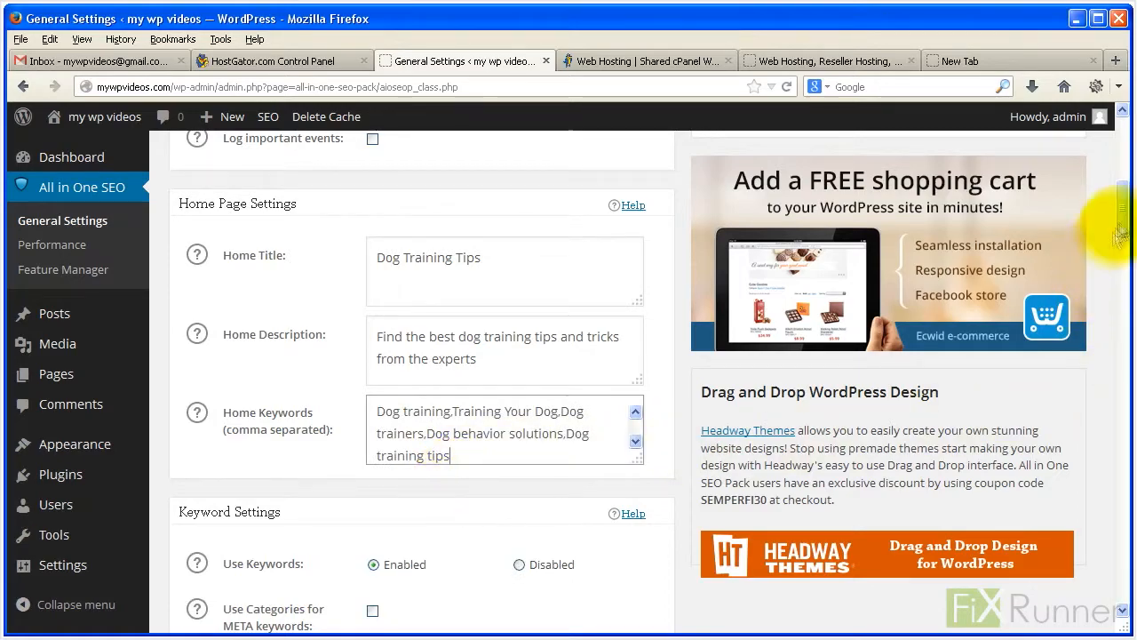
scroll(down, 3)
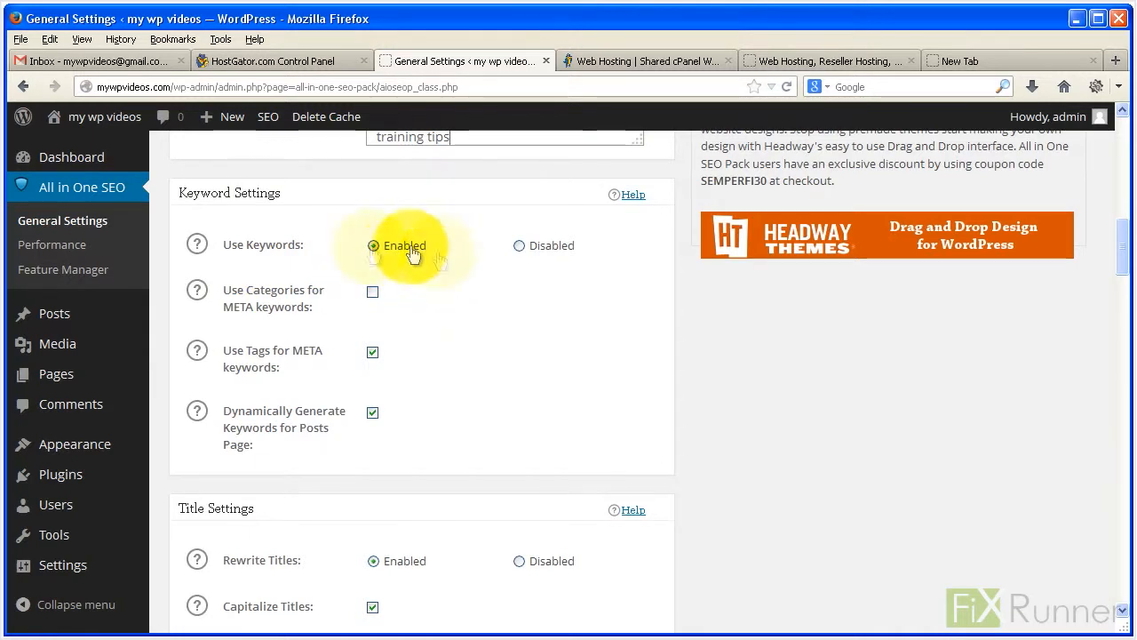
mouse_move(320, 316)
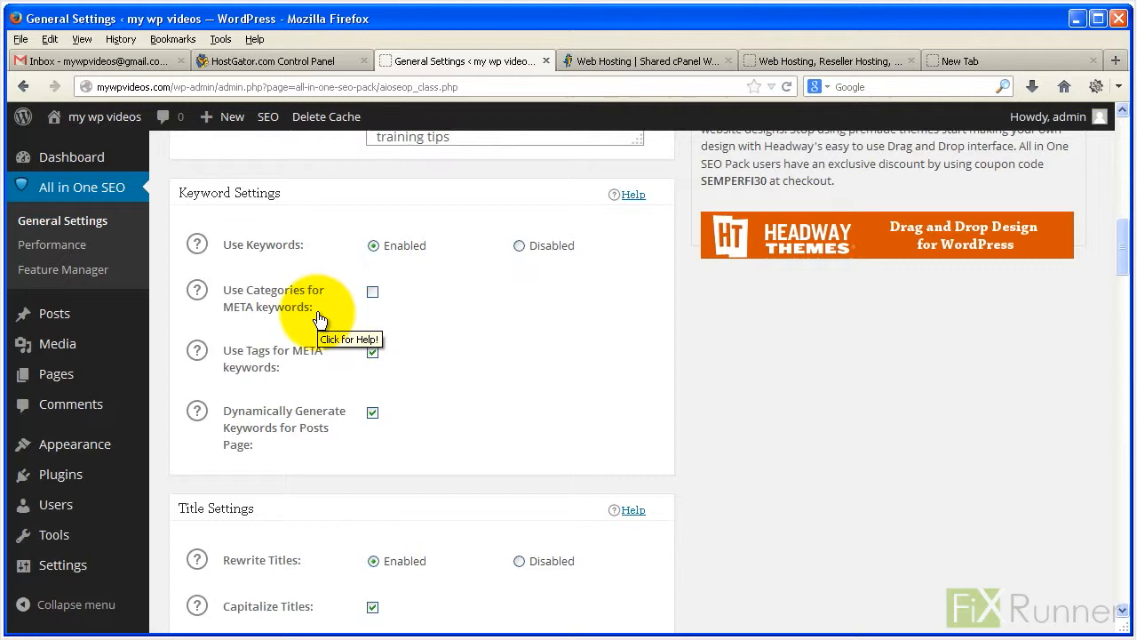
click(372, 291)
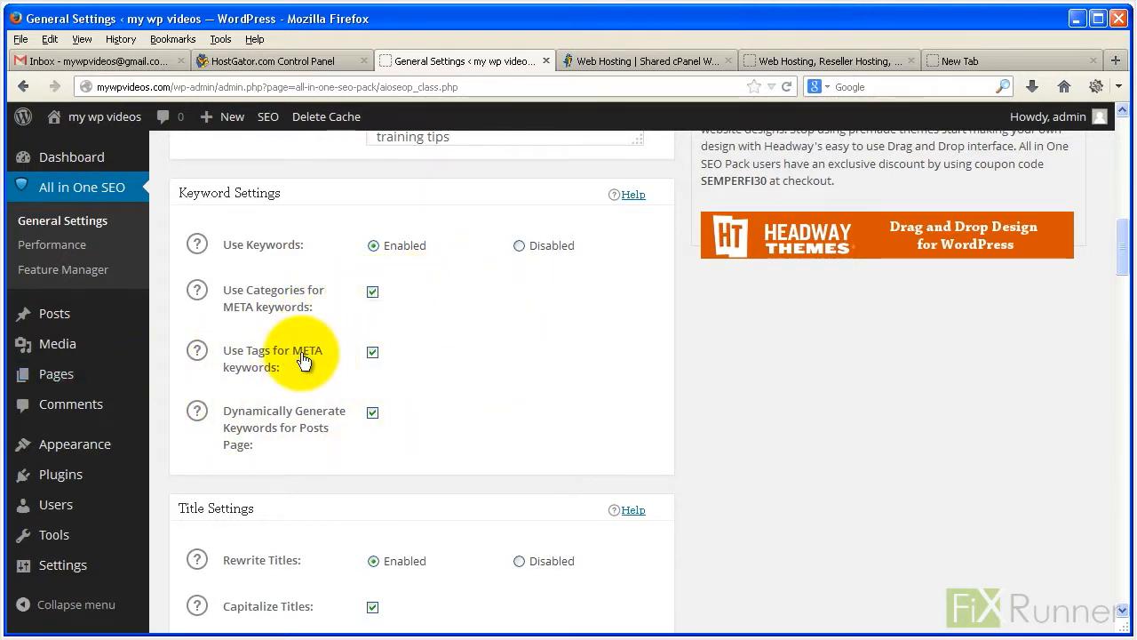
mouse_move(278, 380)
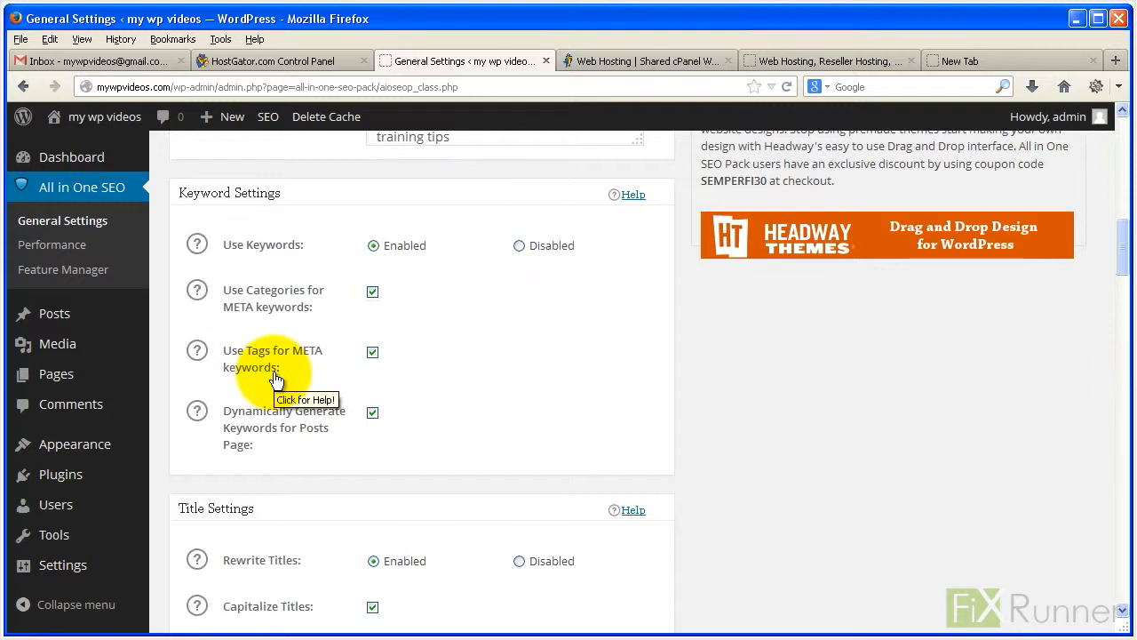
mouse_move(537, 371)
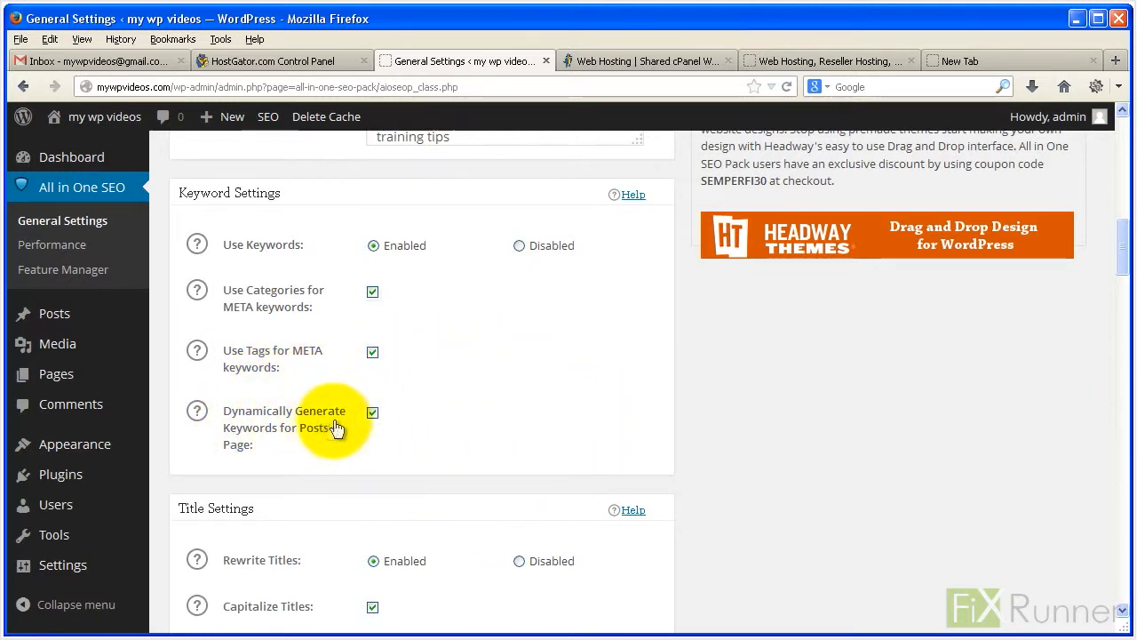
mouse_move(346, 456)
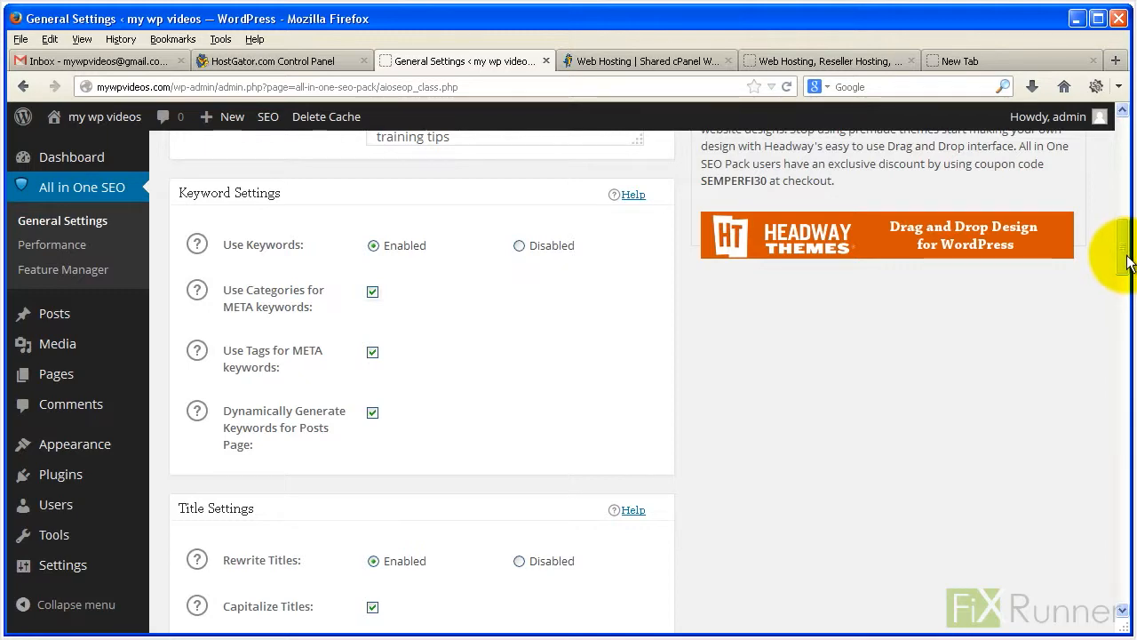
scroll(down, 3)
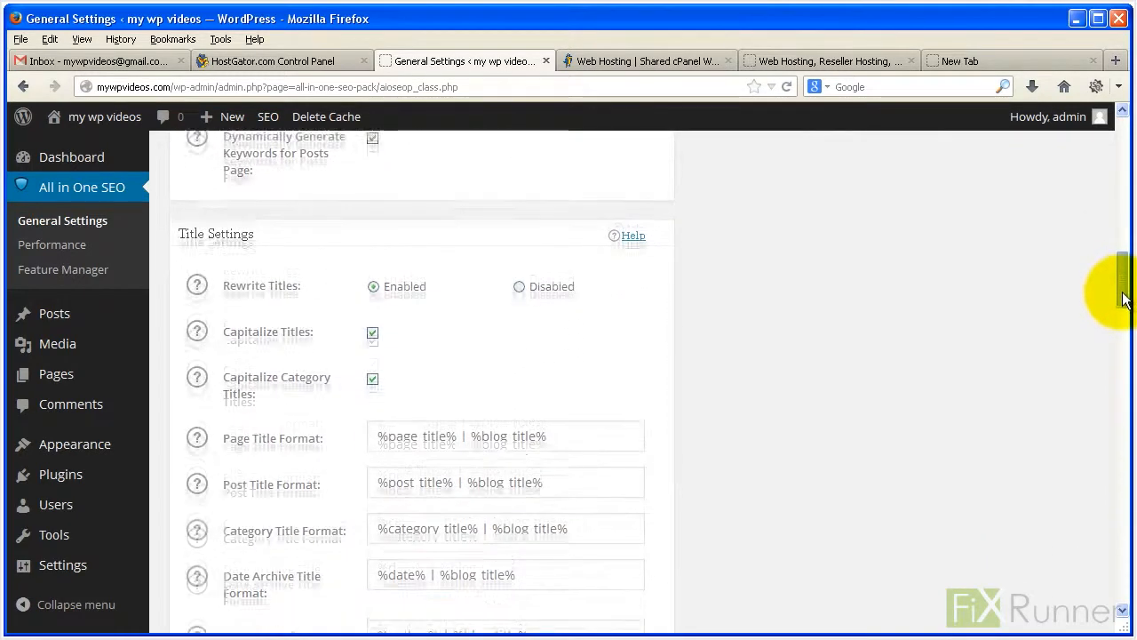
scroll(down, 3)
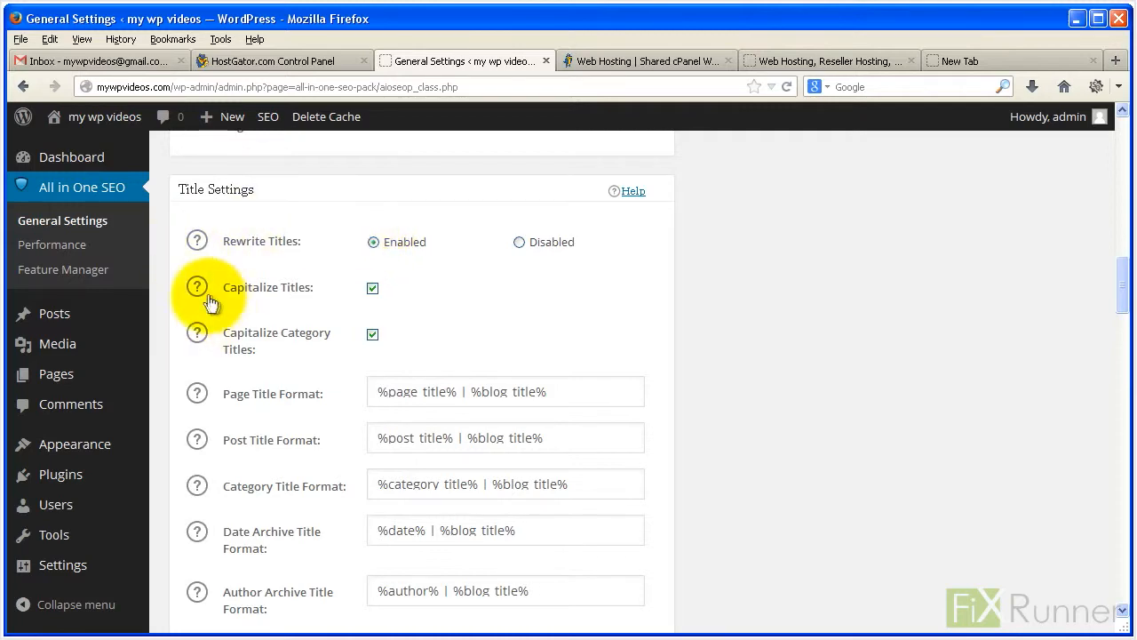
mouse_move(410, 298)
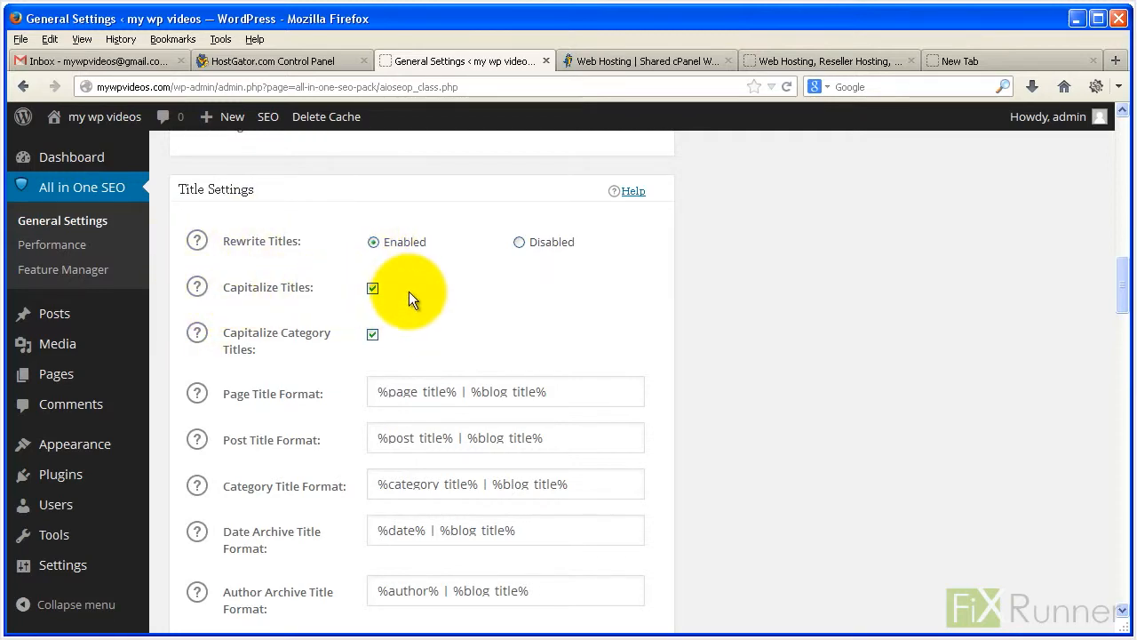
scroll(down, 3)
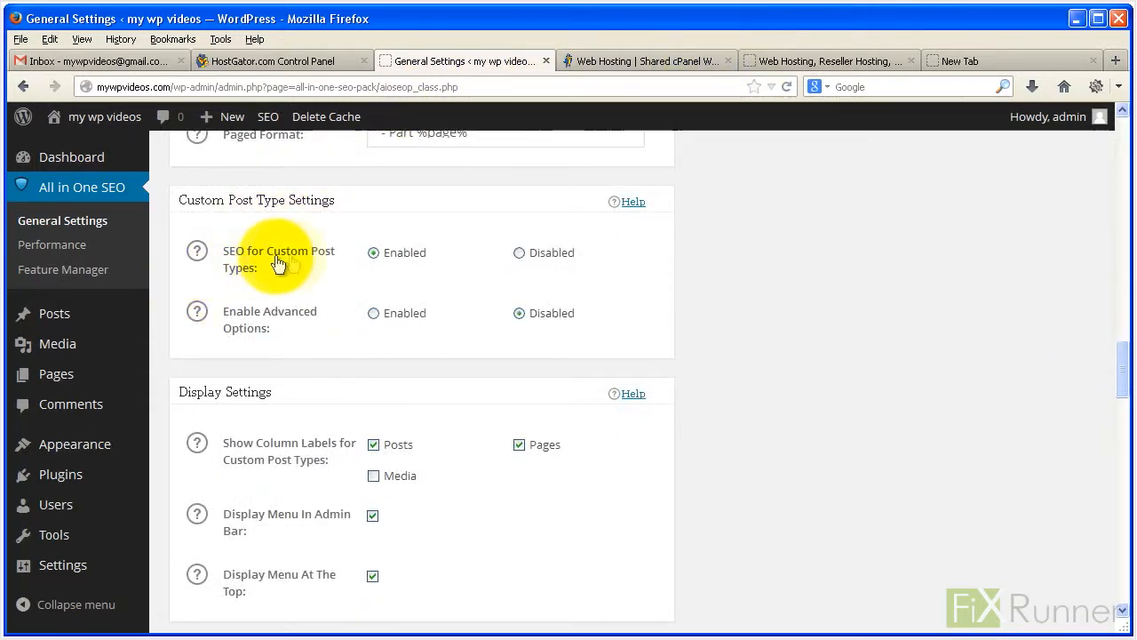
mouse_move(276, 276)
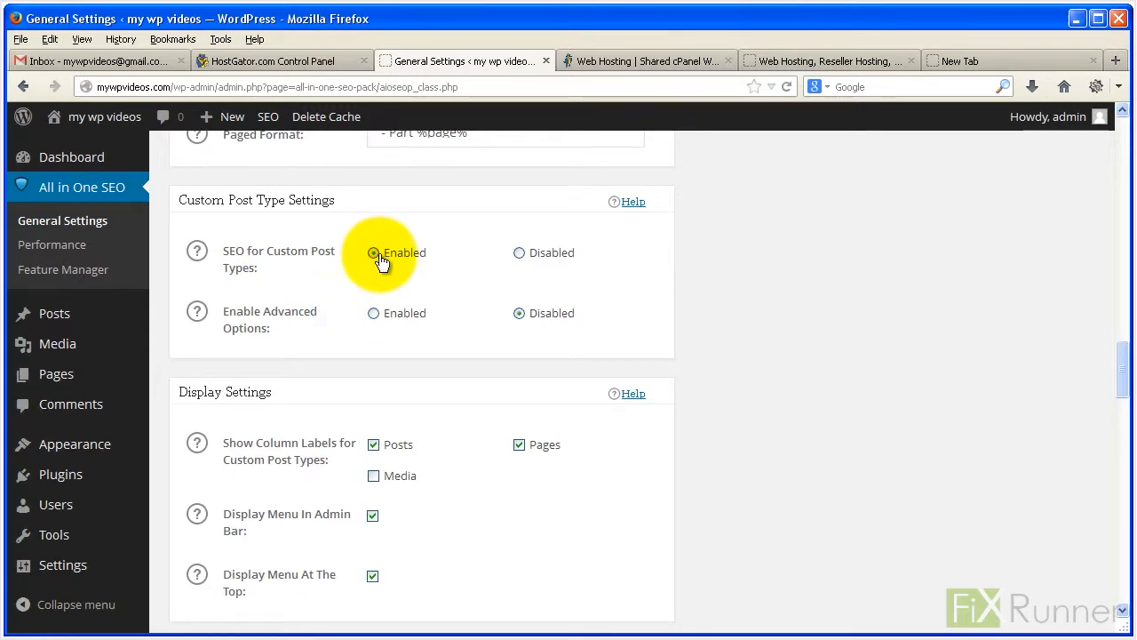
click(373, 253)
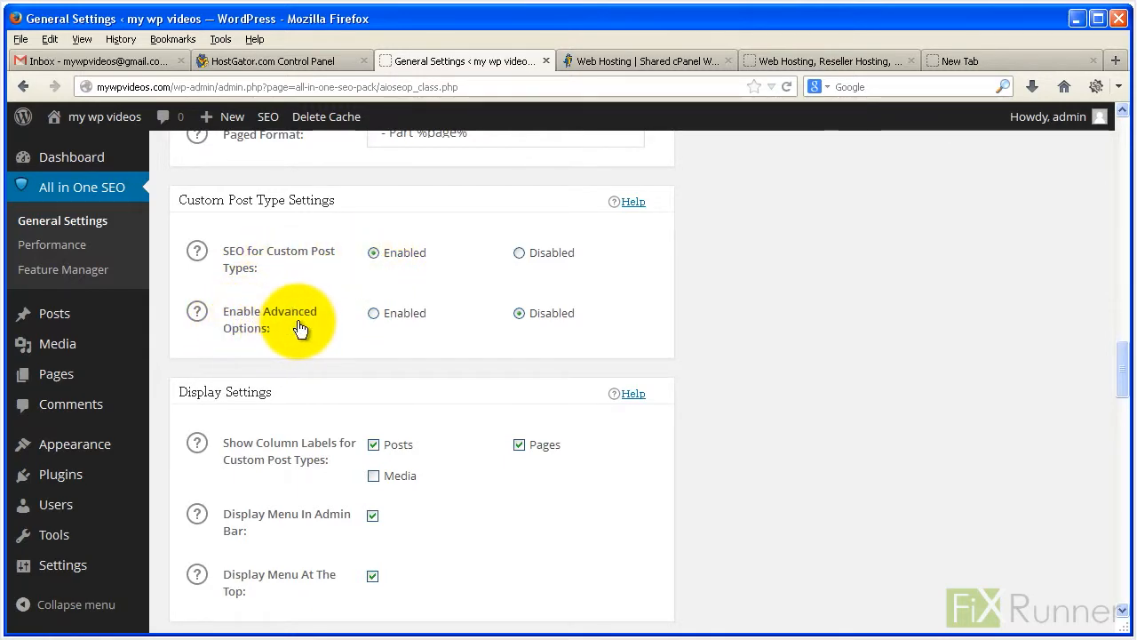
scroll(down, 3)
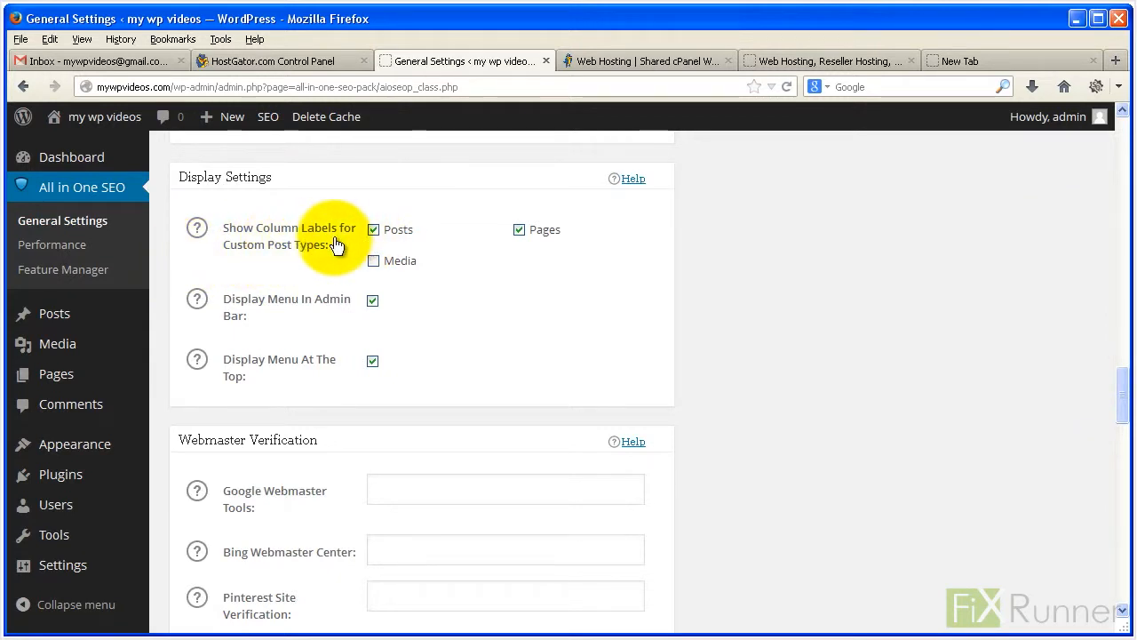
mouse_move(302, 258)
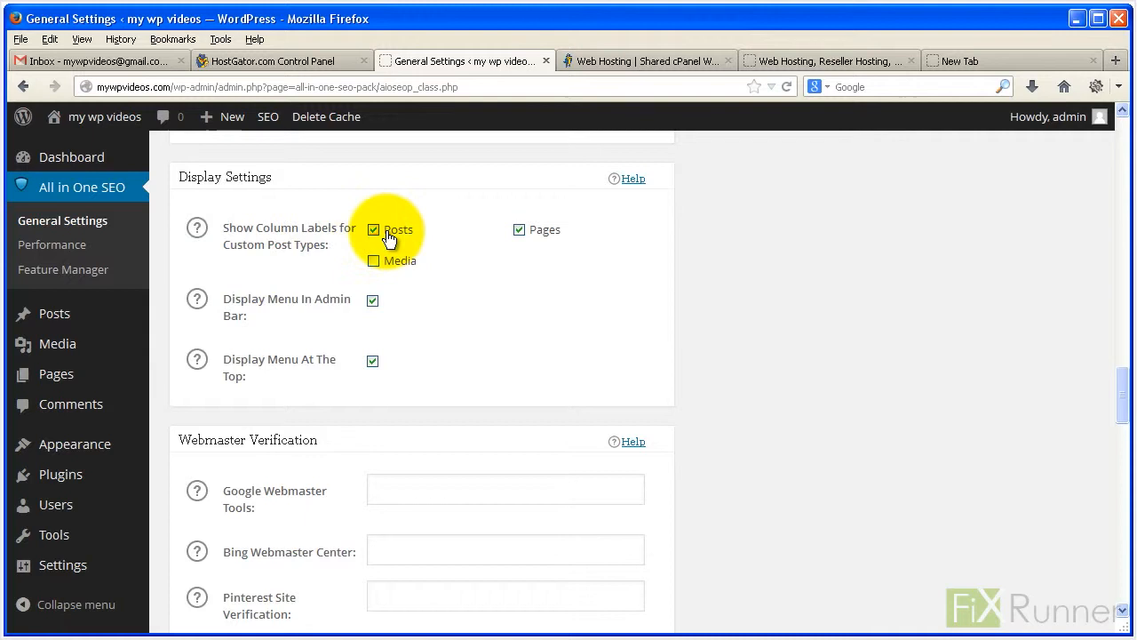
mouse_move(653, 258)
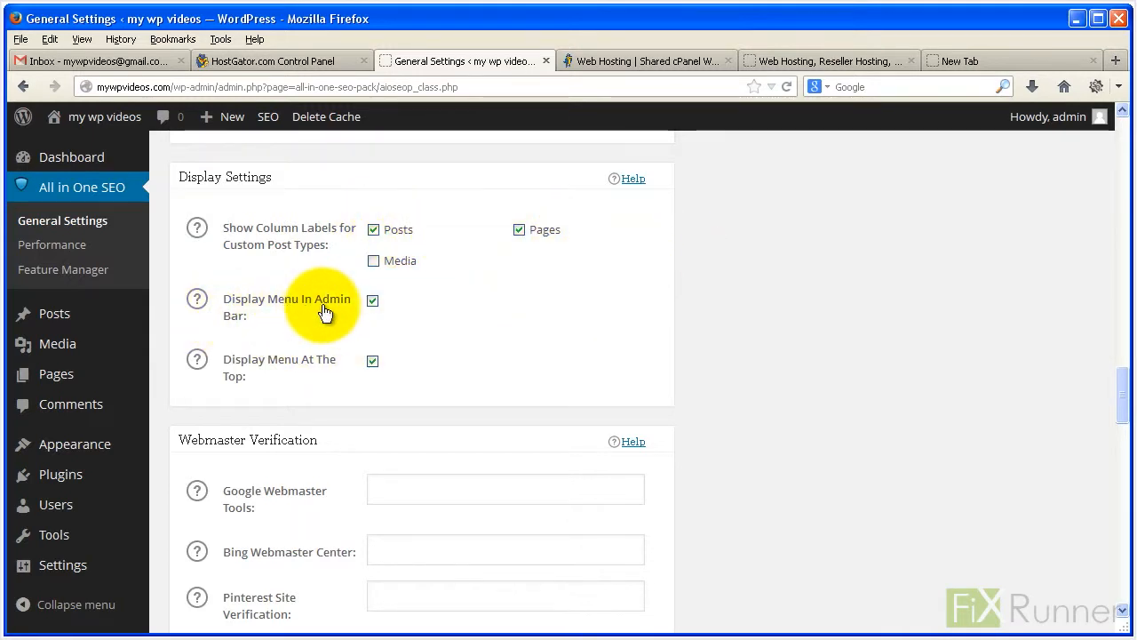
mouse_move(276, 373)
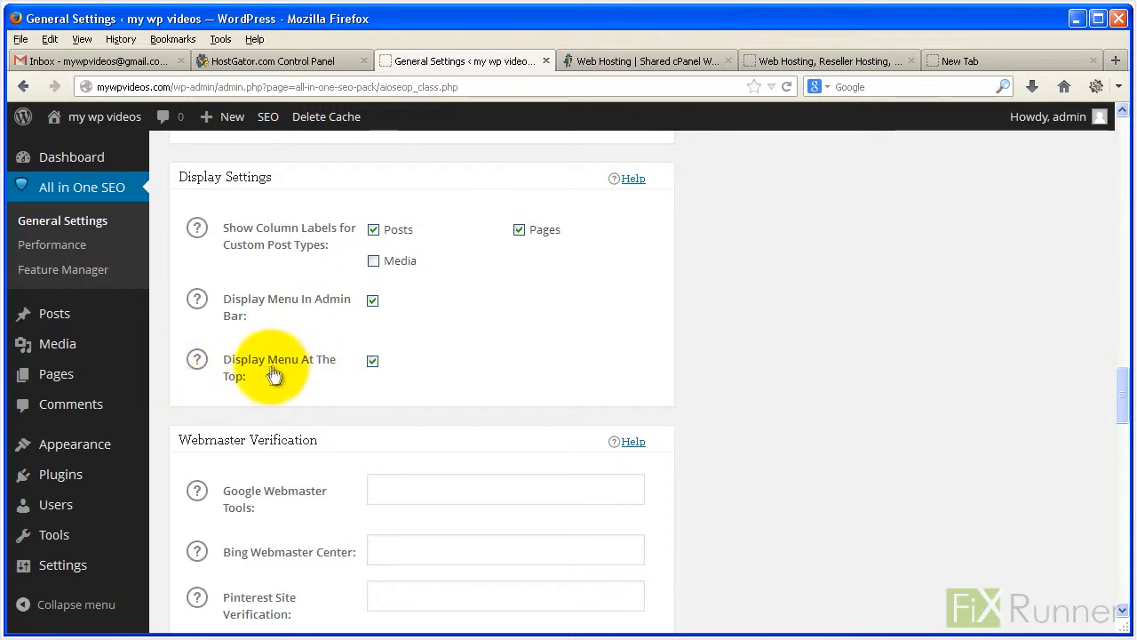
mouse_move(259, 388)
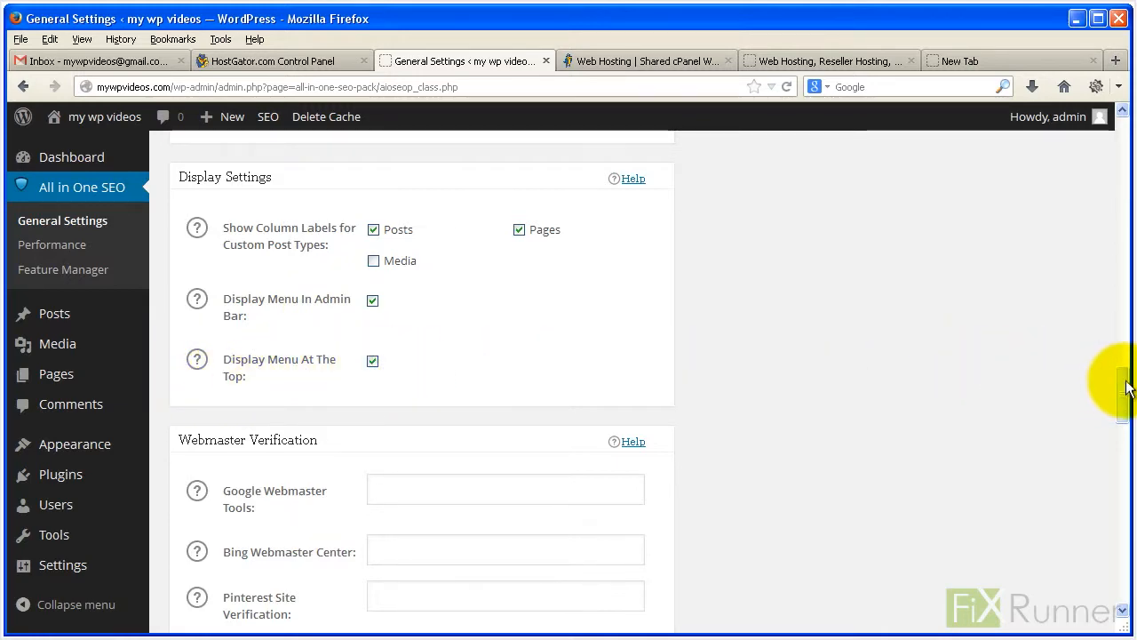
scroll(down, 3)
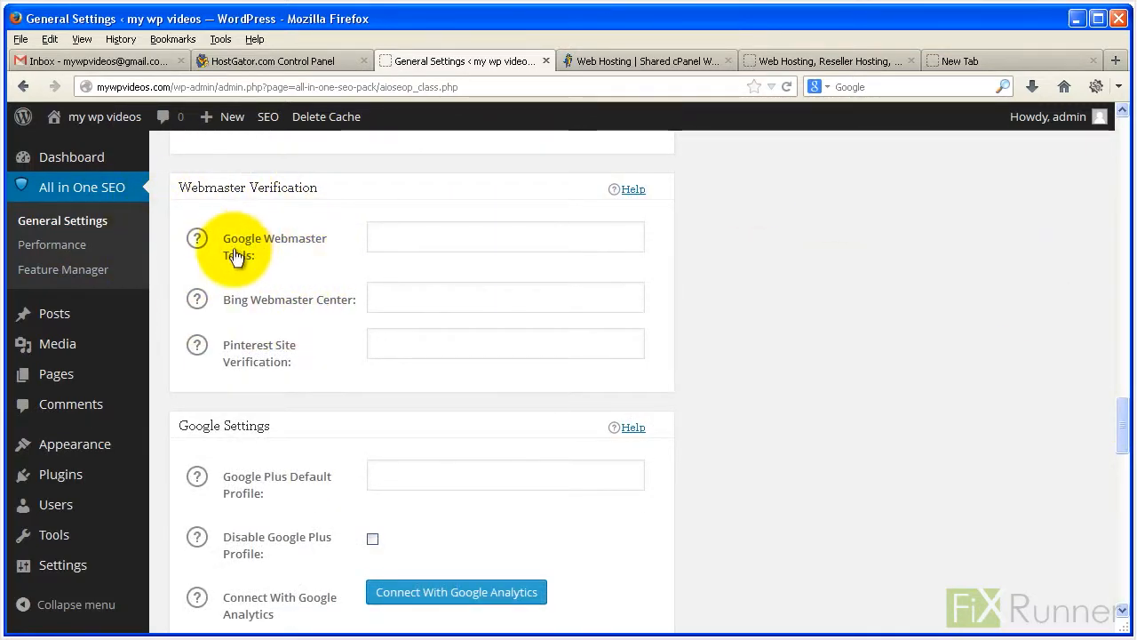
scroll(down, 3)
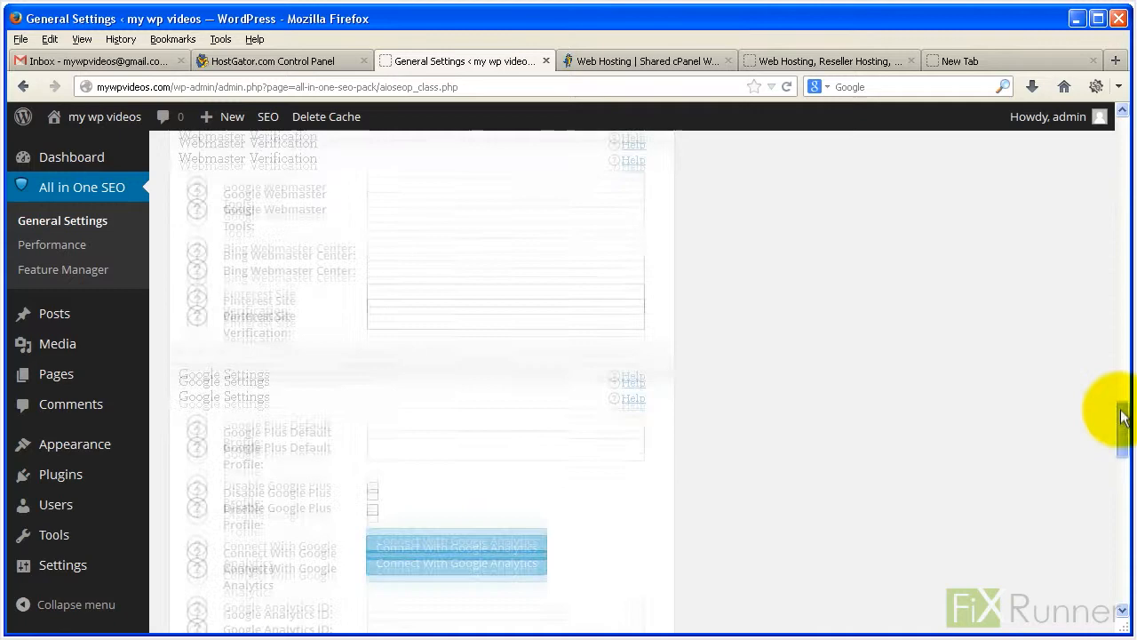
scroll(down, 3)
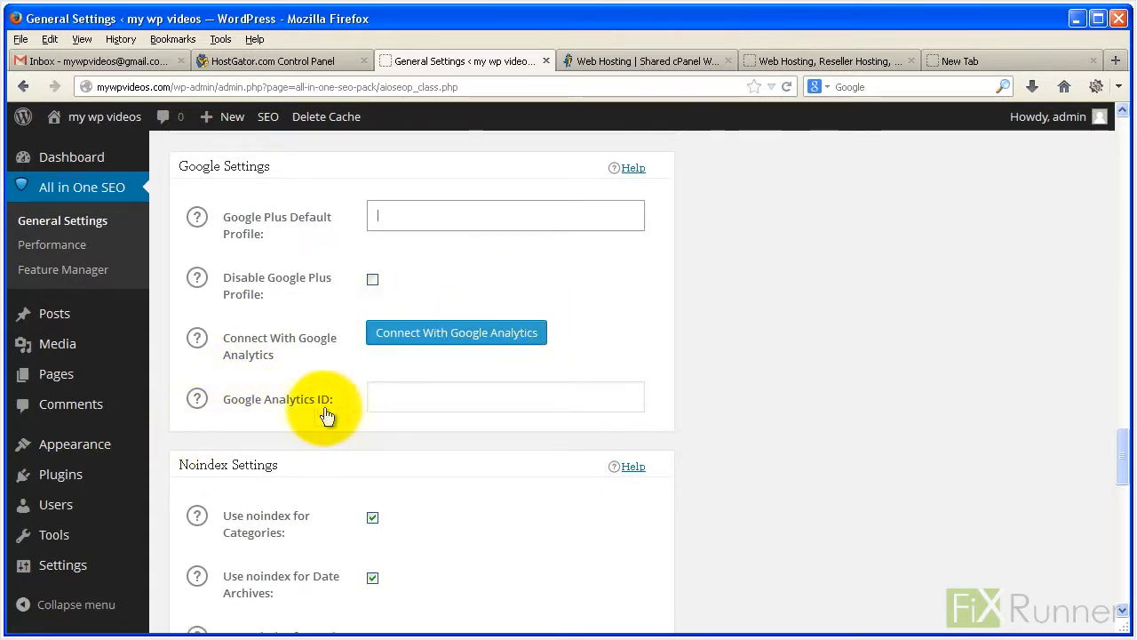
mouse_move(1119, 435)
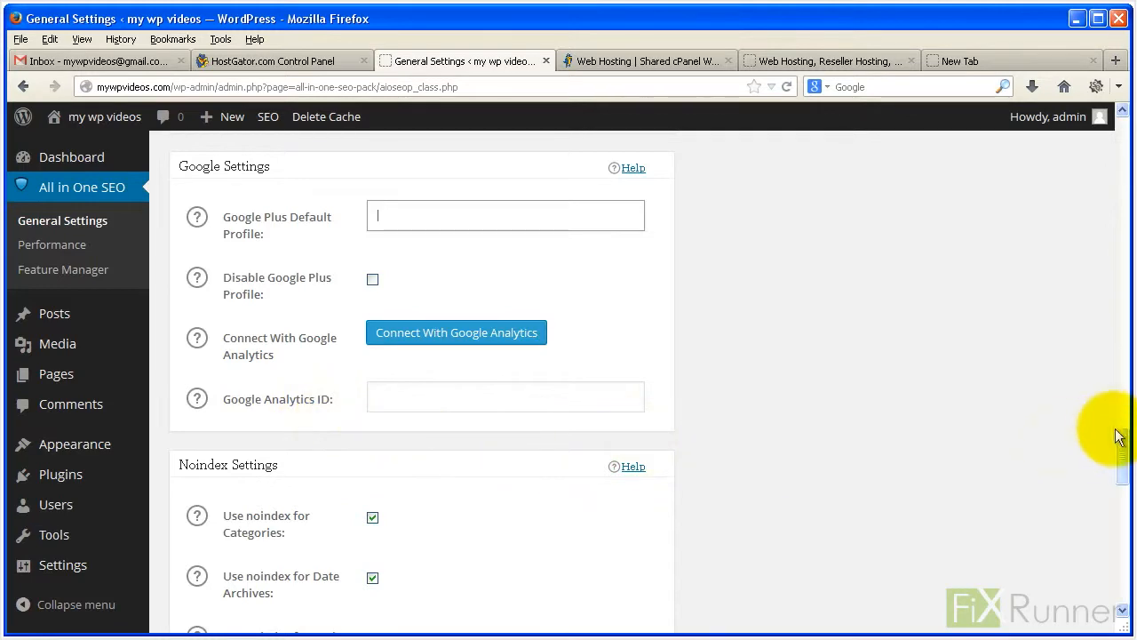
scroll(down, 3)
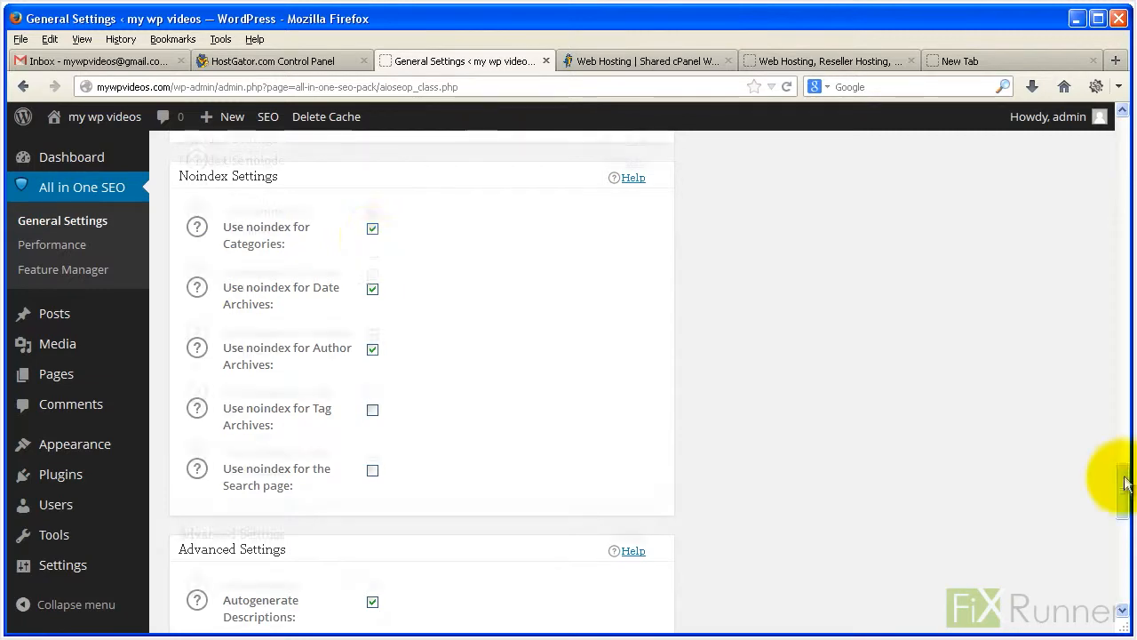
- Scroll through Advanced Settings and save the general SEO options with Update Options
scroll(down, 3)
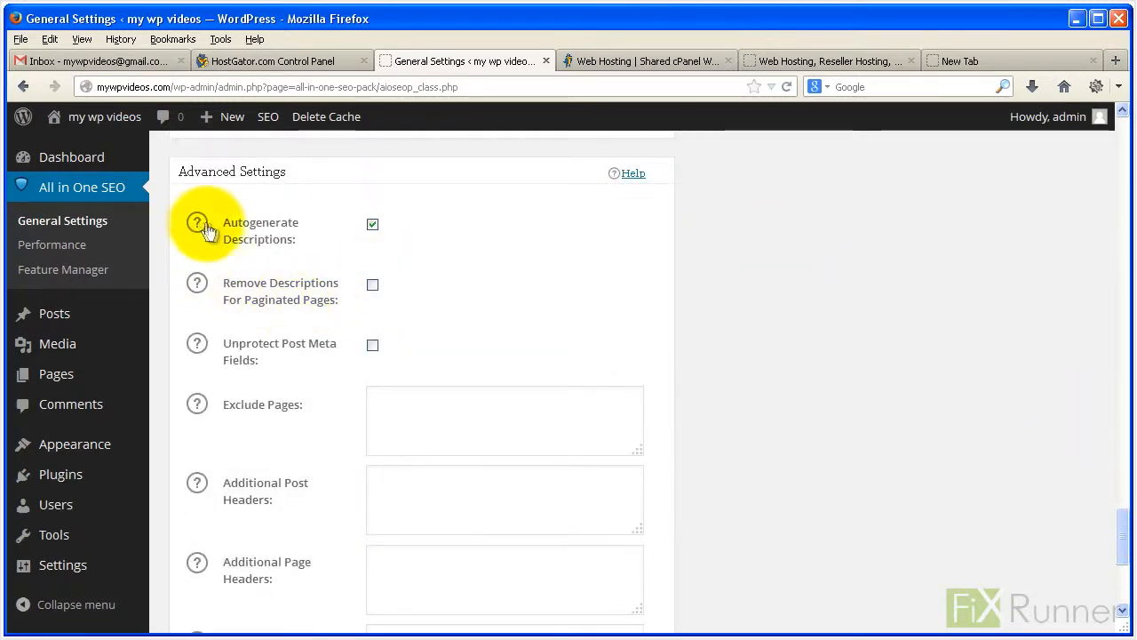
mouse_move(459, 193)
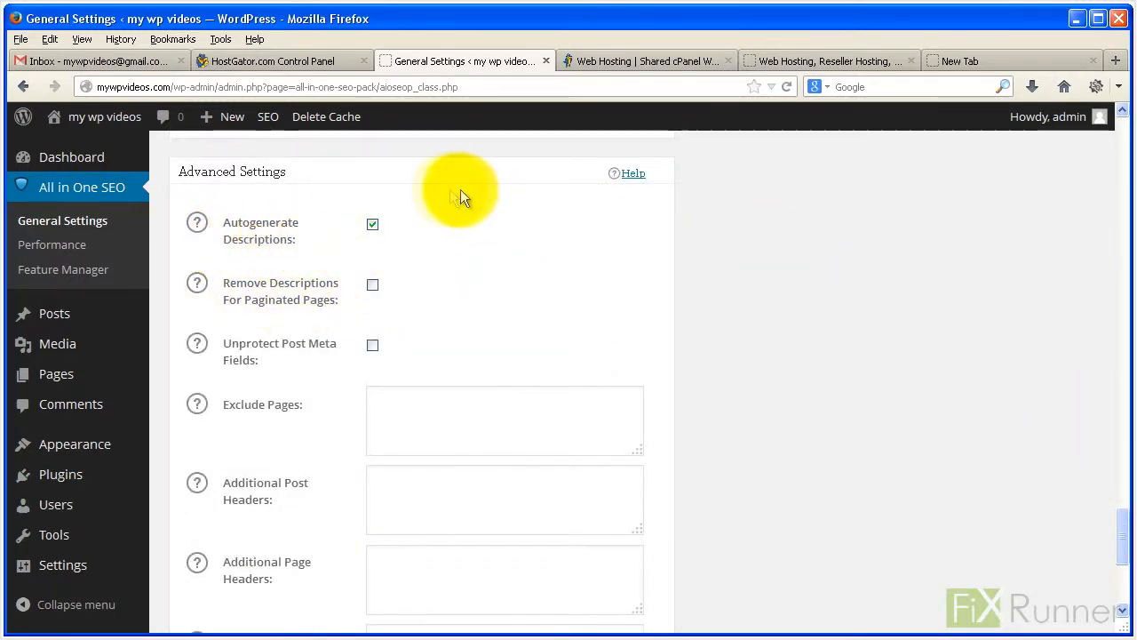
click(505, 578)
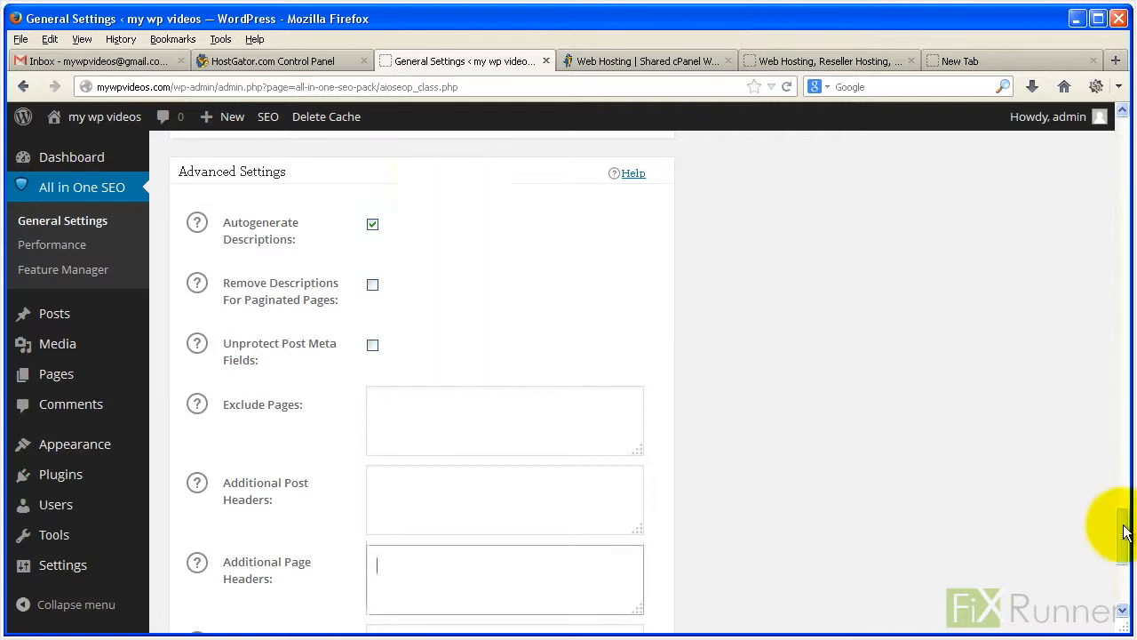
scroll(down, 3)
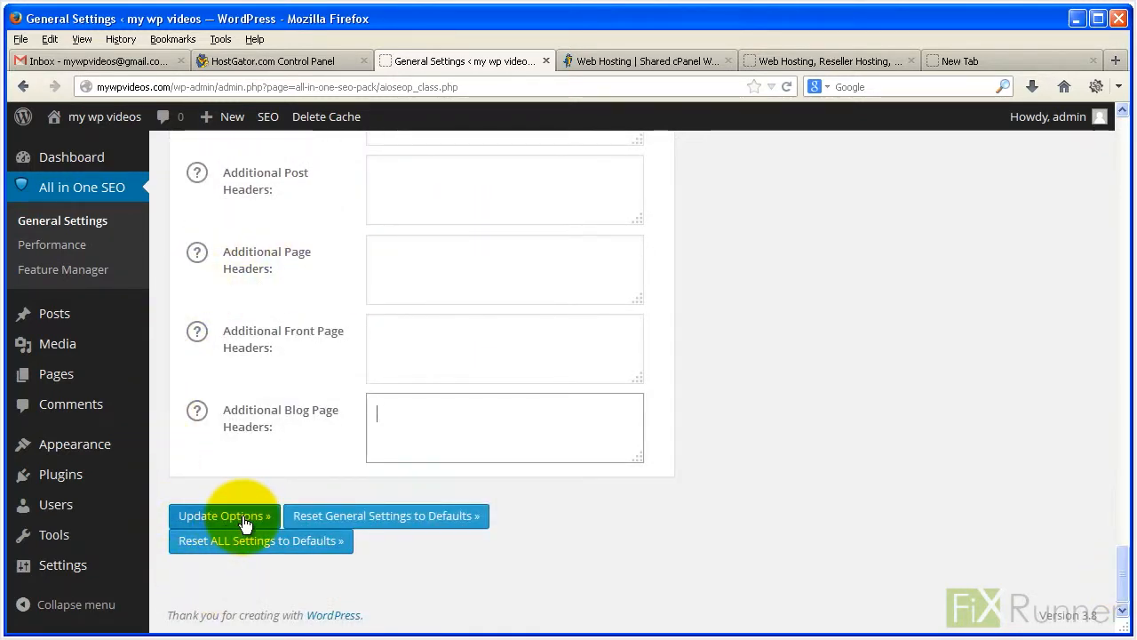
click(223, 515)
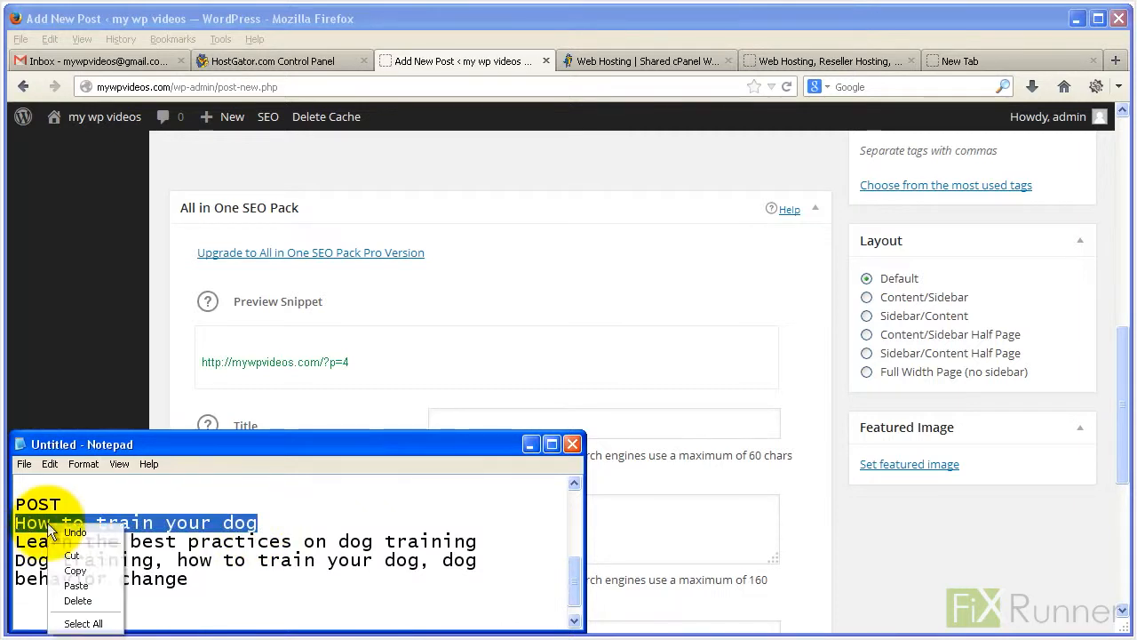
- Enter 'How to train your dog' as the post's SEO title, then prepare the description
click(604, 423)
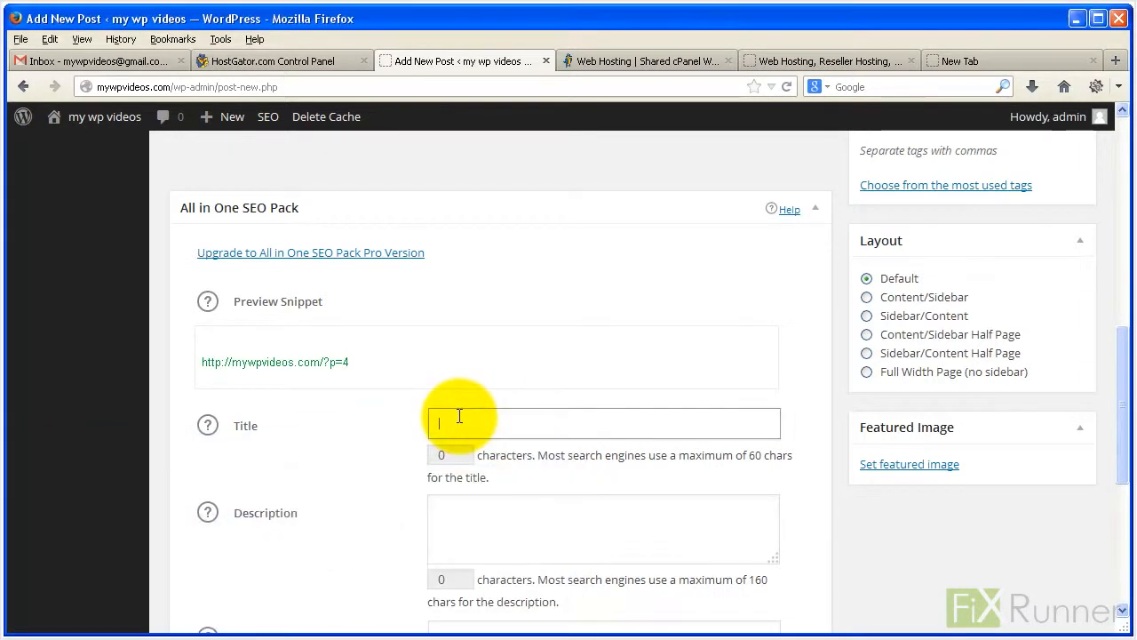
text(How to train your dog)
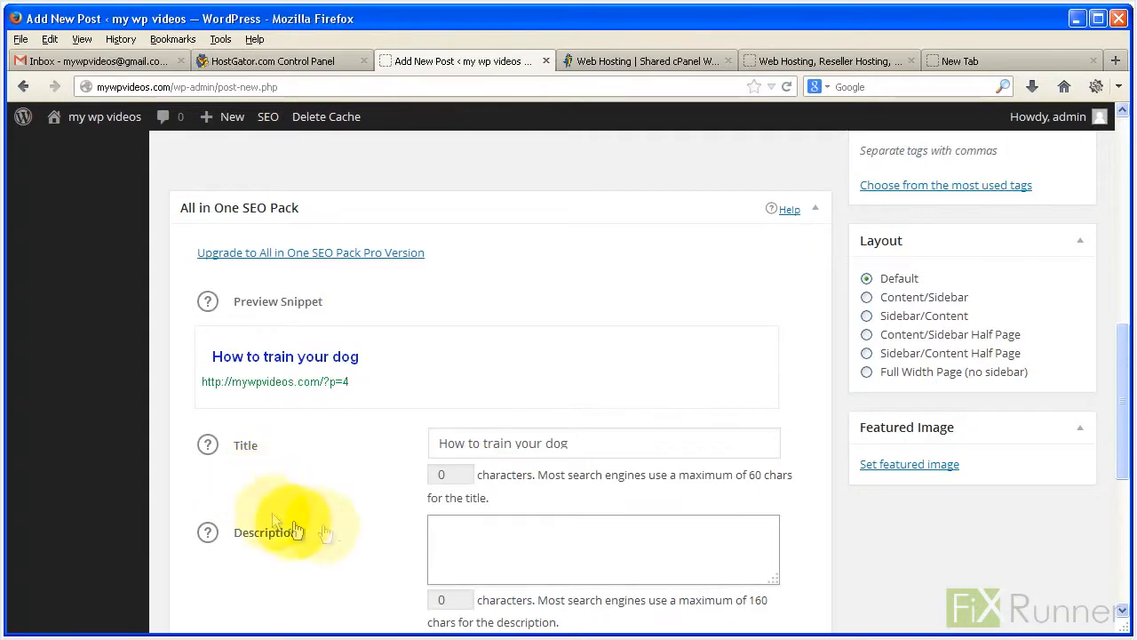
right_click(510, 550)
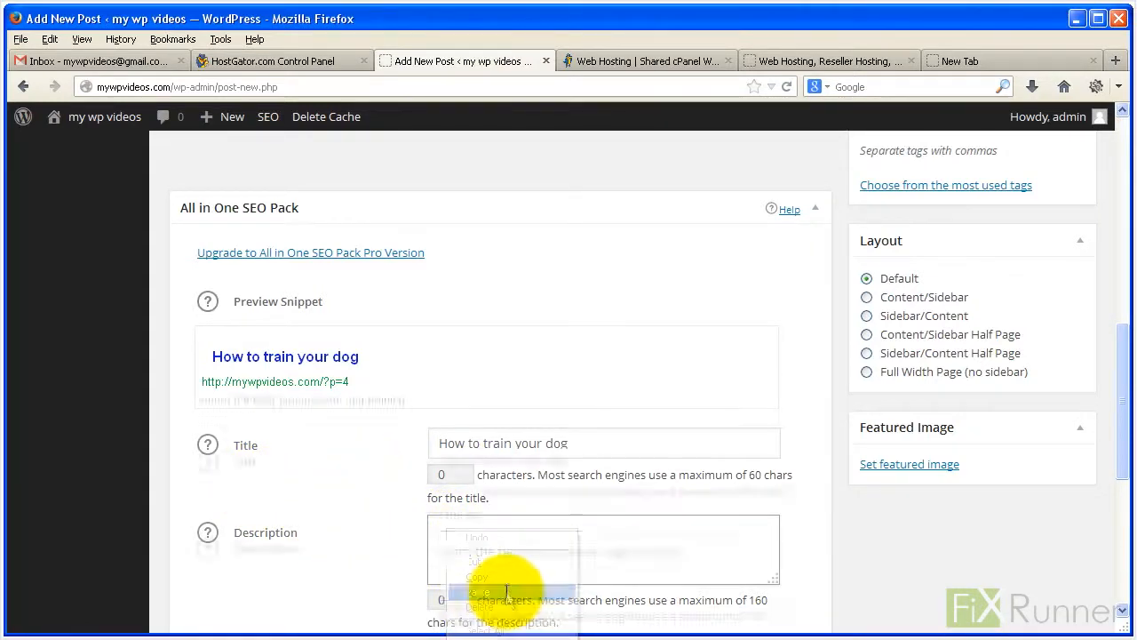